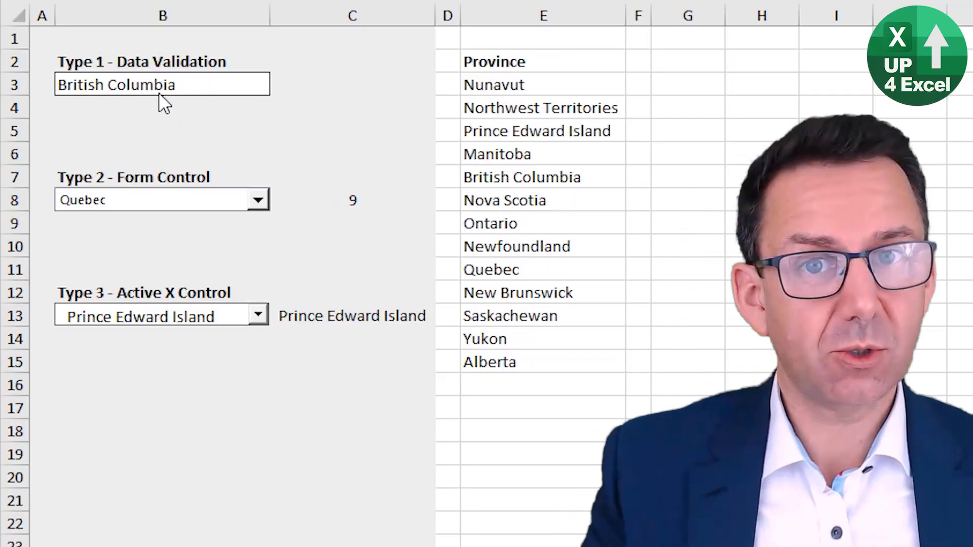
# Step: Choose Prince Edward Island in the data-validation province cell
pyautogui.click(161, 84)
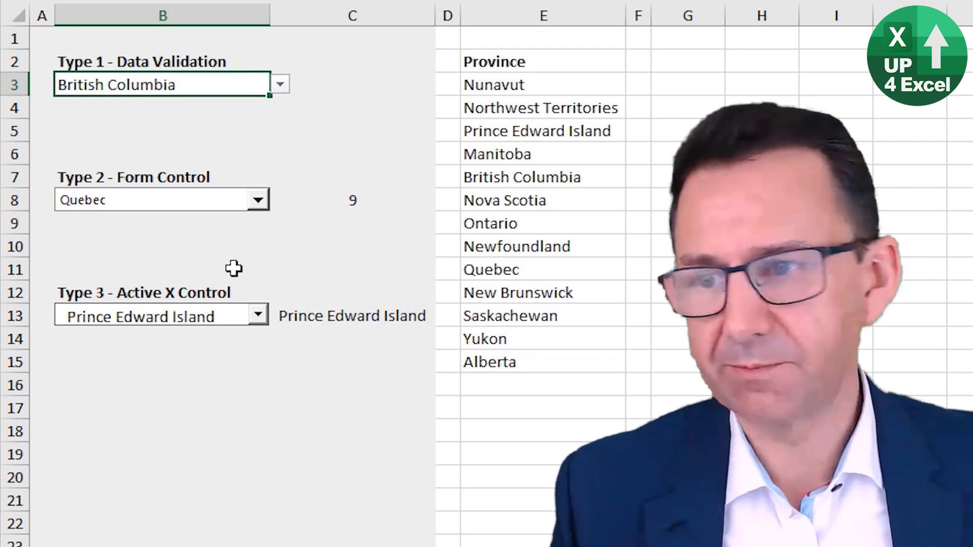
pyautogui.moveTo(177, 91)
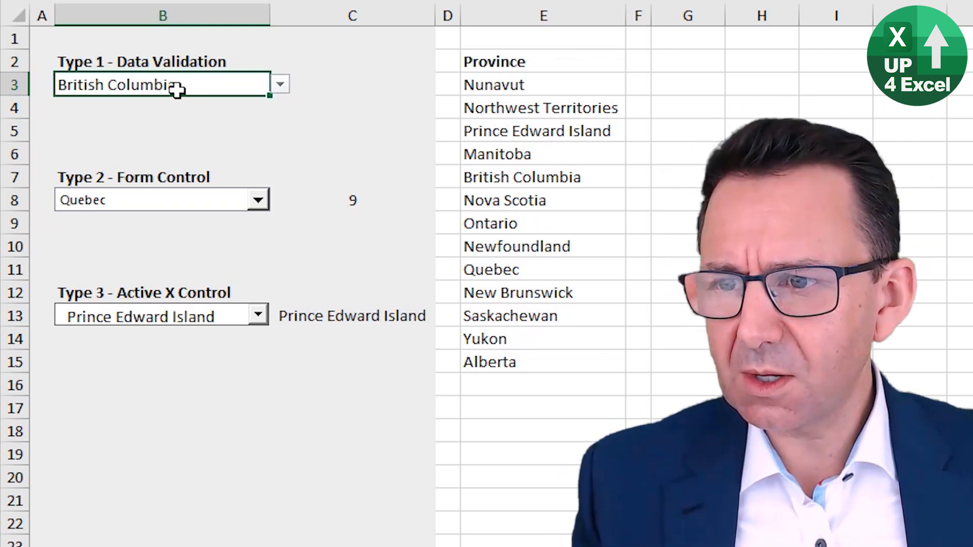
pyautogui.click(279, 84)
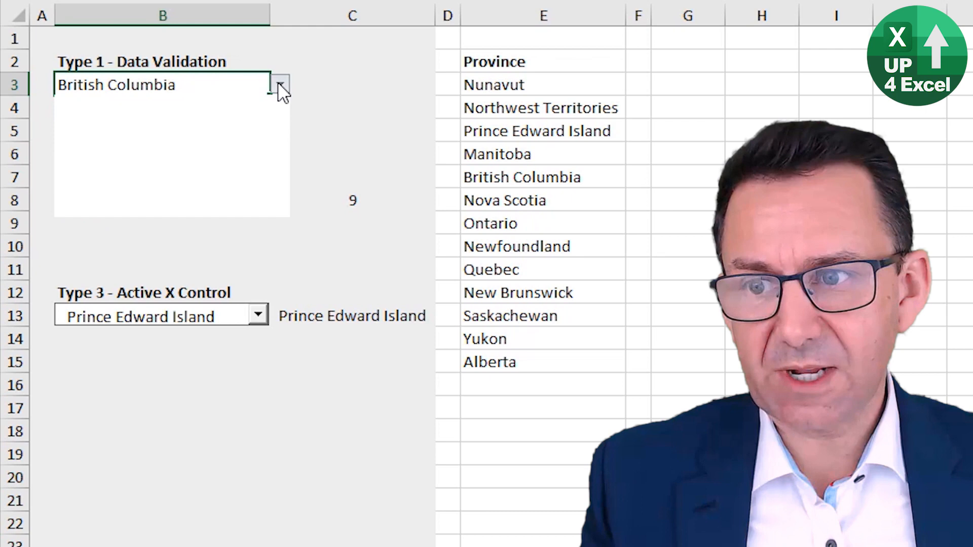
pyautogui.click(279, 85)
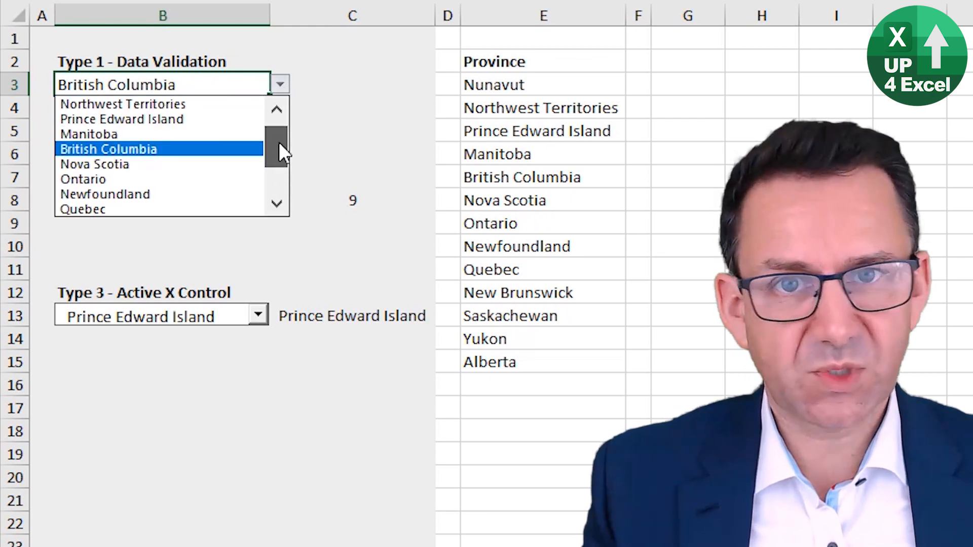
pyautogui.click(122, 119)
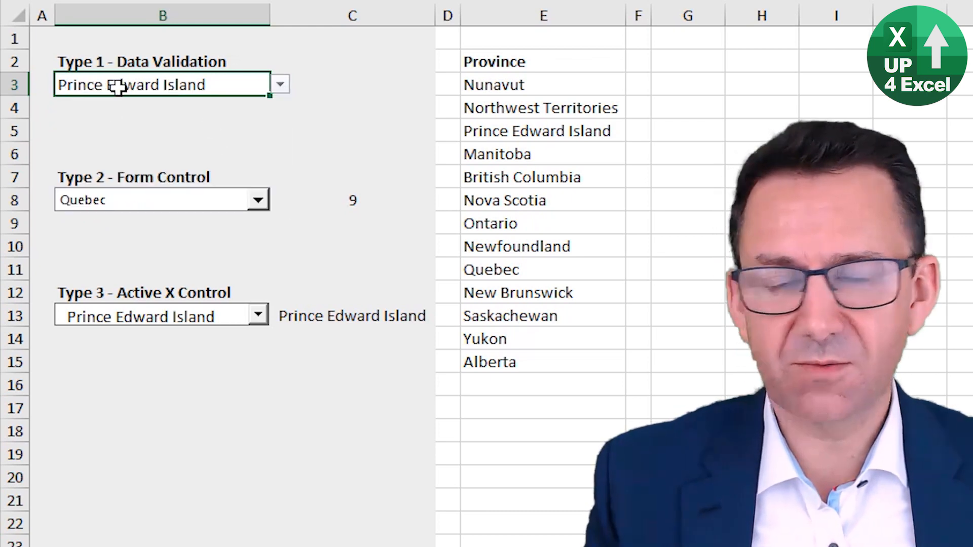
# Step: Choose Saskatchewan in the Form Control combo and open the ActiveX combo's choices
pyautogui.click(257, 199)
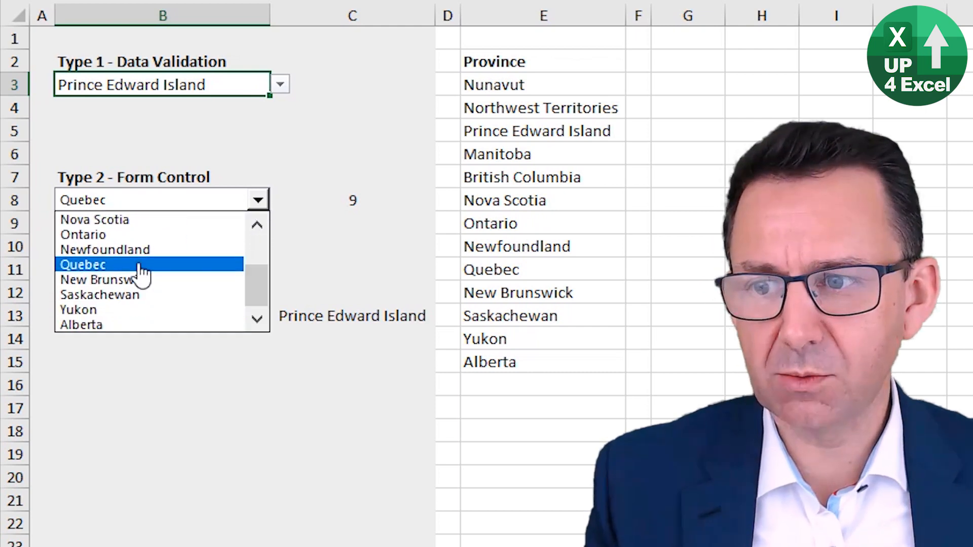
pyautogui.click(99, 294)
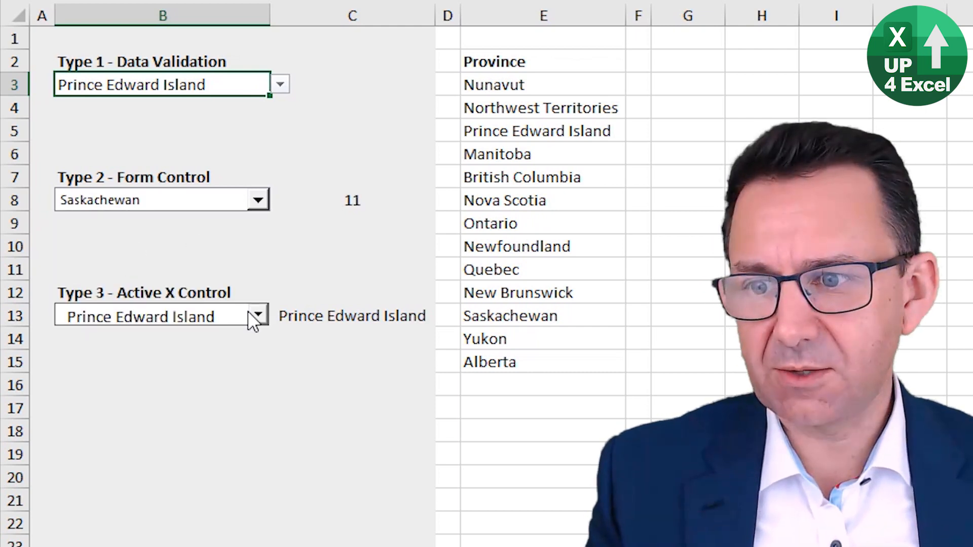
pyautogui.click(258, 316)
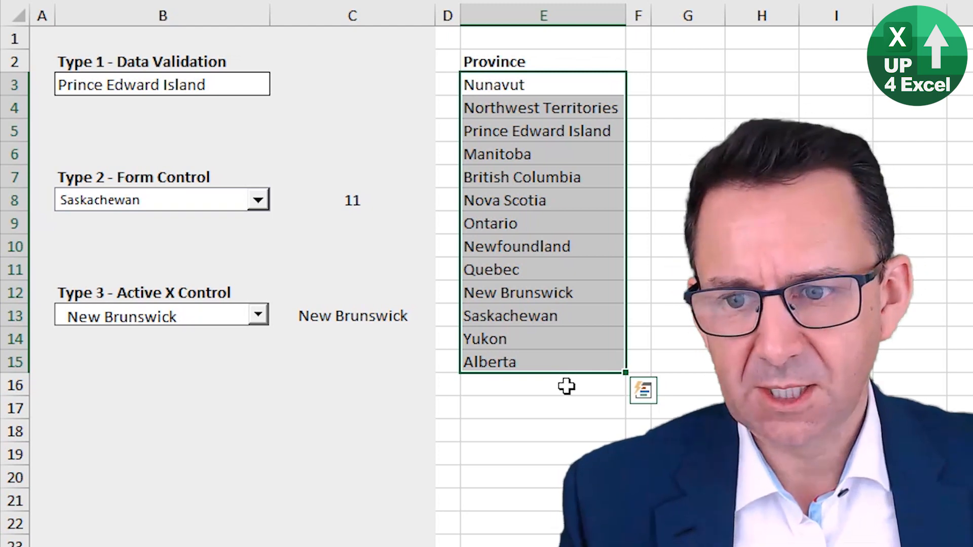
# Step: Type John below the list, confirm the ActiveX combo lacks it, and pick Alberta
pyautogui.write('John')
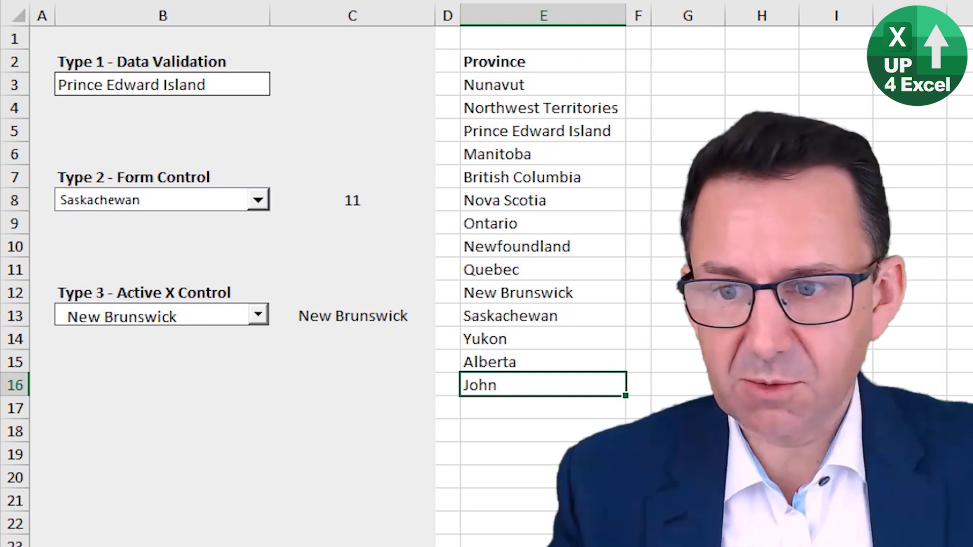
pyautogui.click(257, 315)
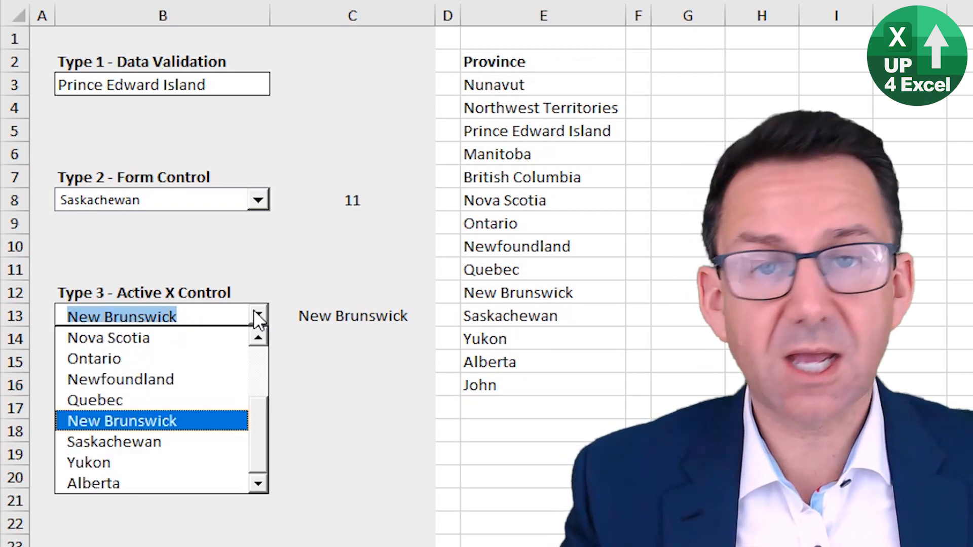
pyautogui.moveTo(93, 484)
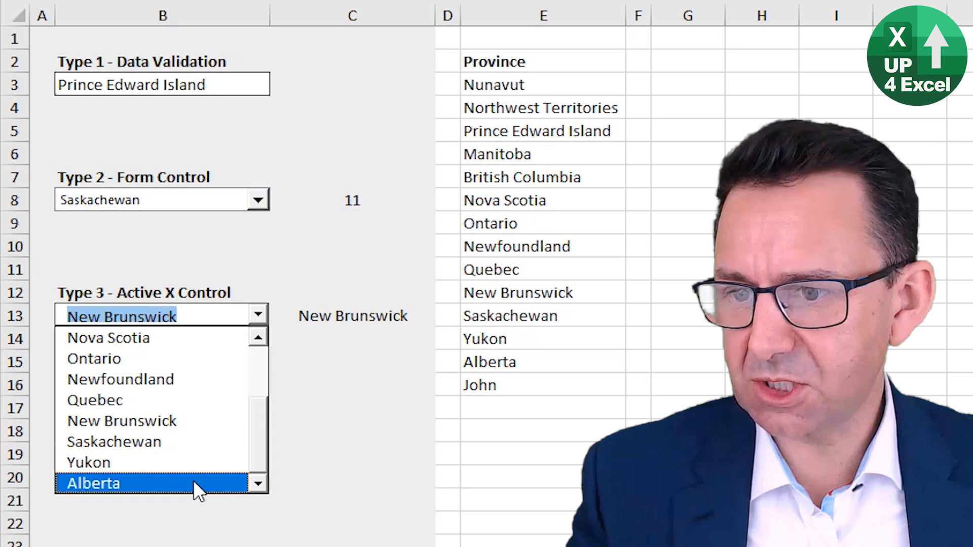
pyautogui.click(93, 483)
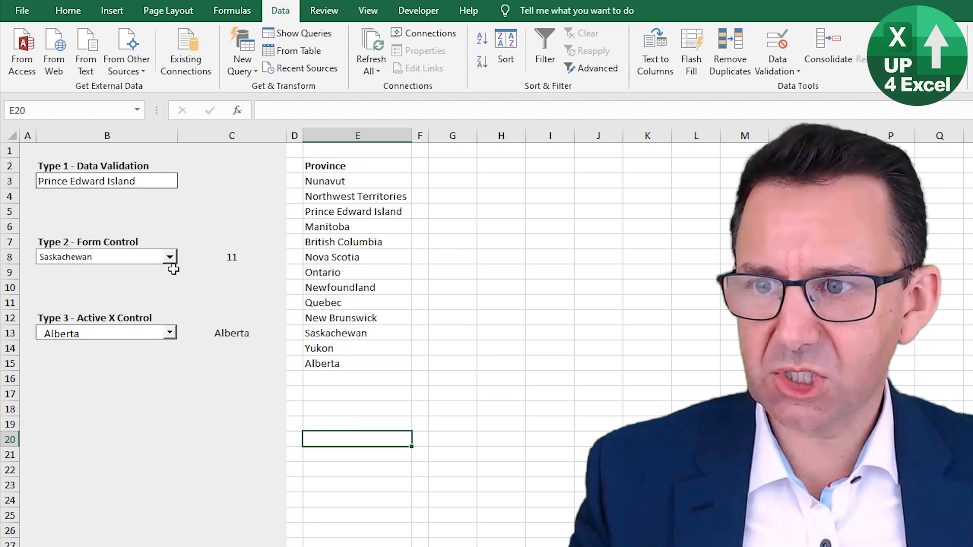
pyautogui.click(93, 181)
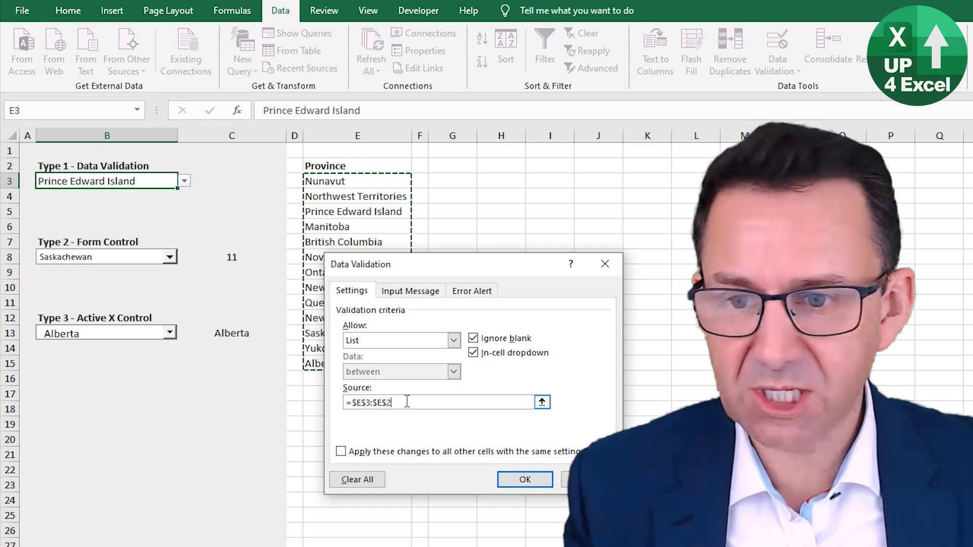
pyautogui.click(525, 479)
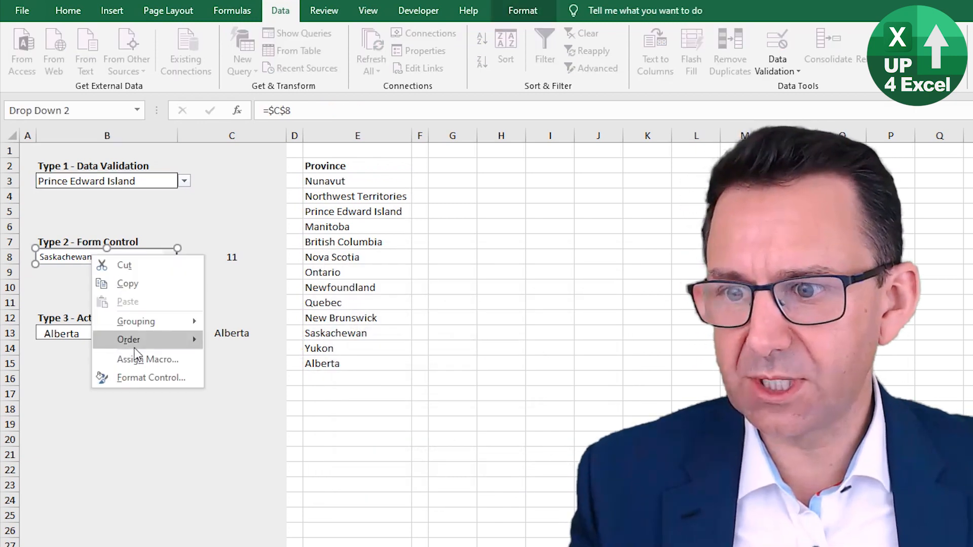
pyautogui.click(152, 377)
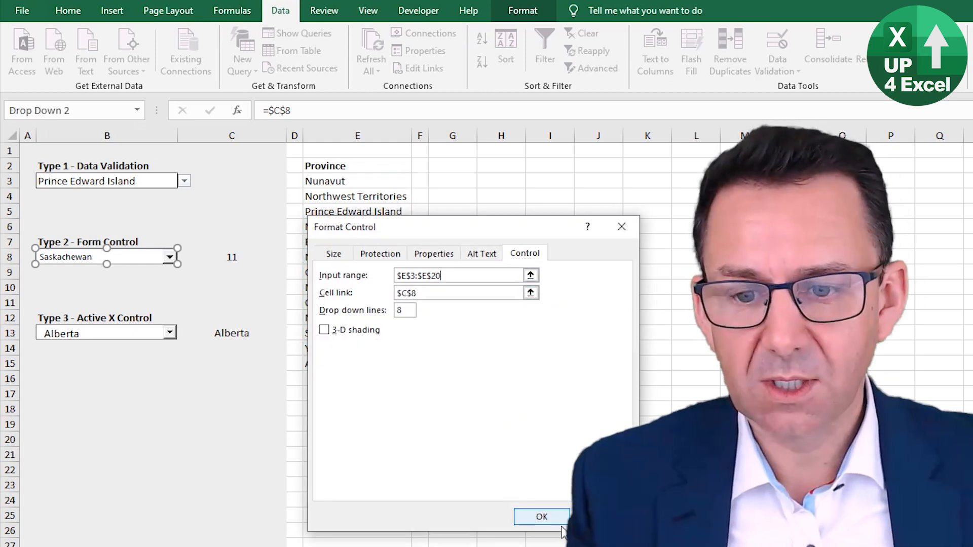
pyautogui.click(541, 516)
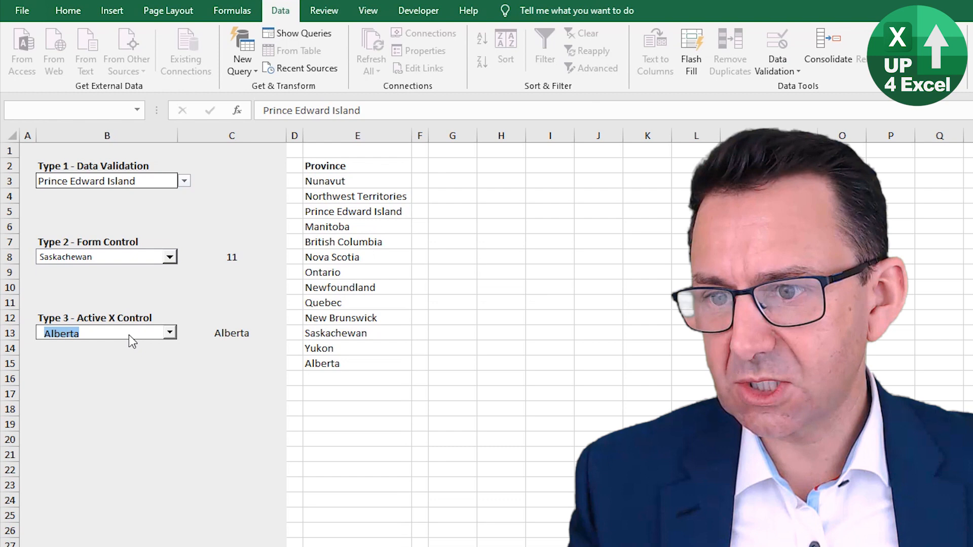
pyautogui.click(417, 11)
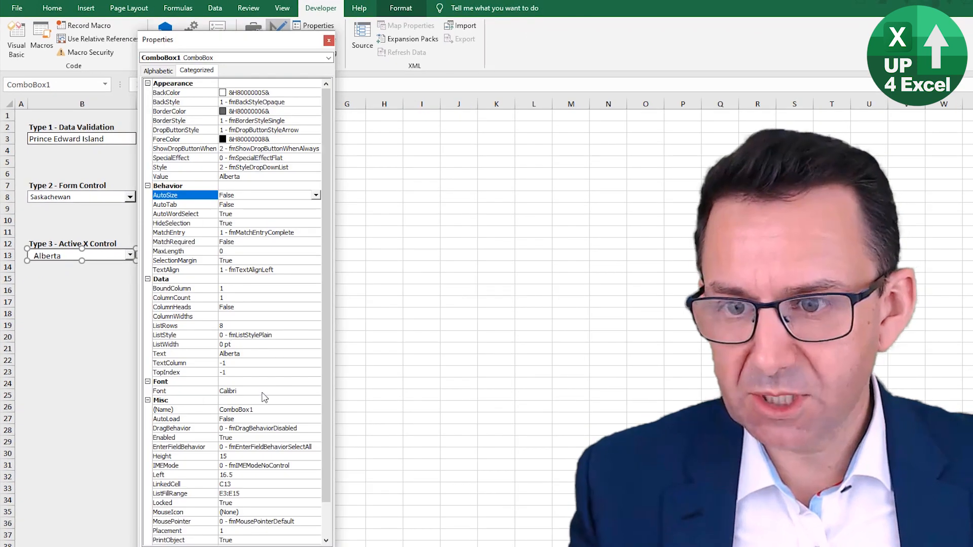
pyautogui.click(171, 493)
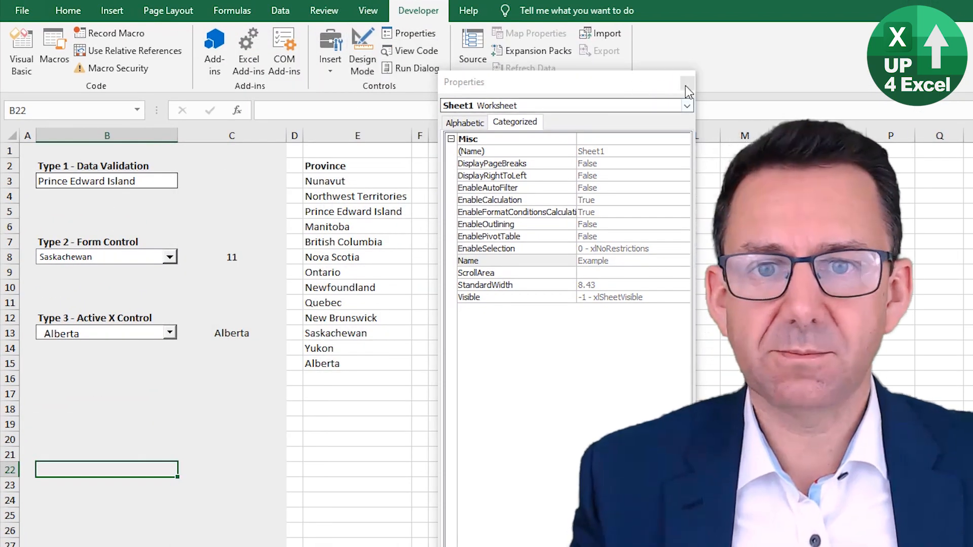
pyautogui.click(686, 81)
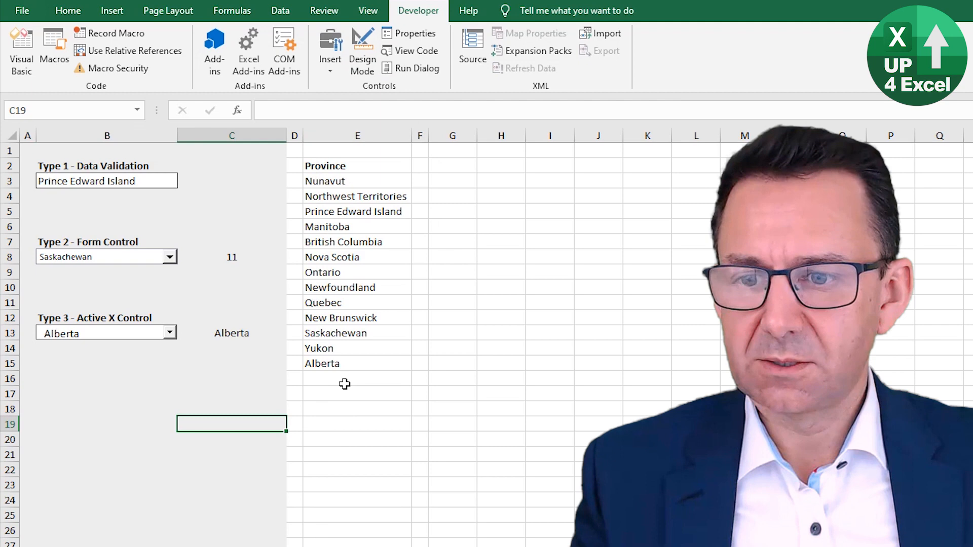
# Step: Add john and Up4Excel below Alberta and check the validation drop-down's choices
pyautogui.write('john')
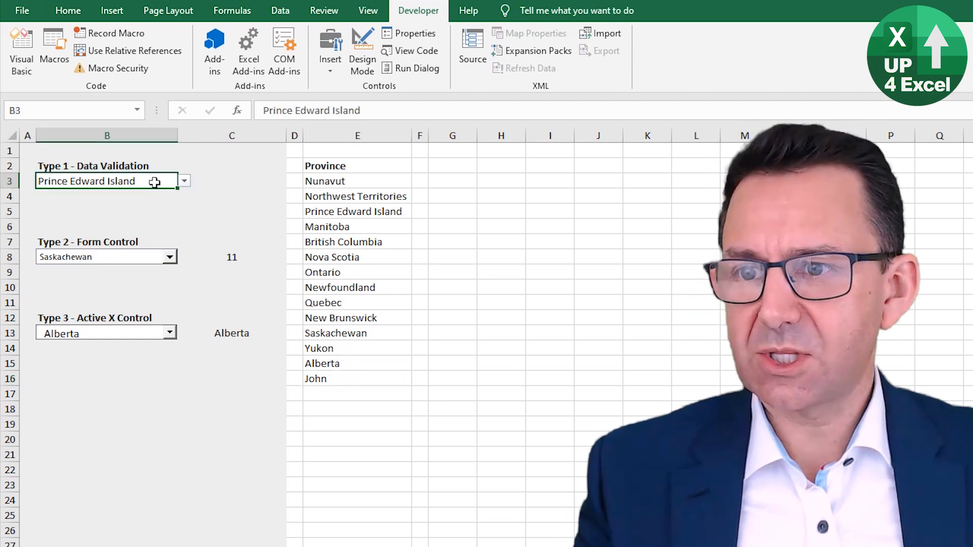
pyautogui.click(183, 180)
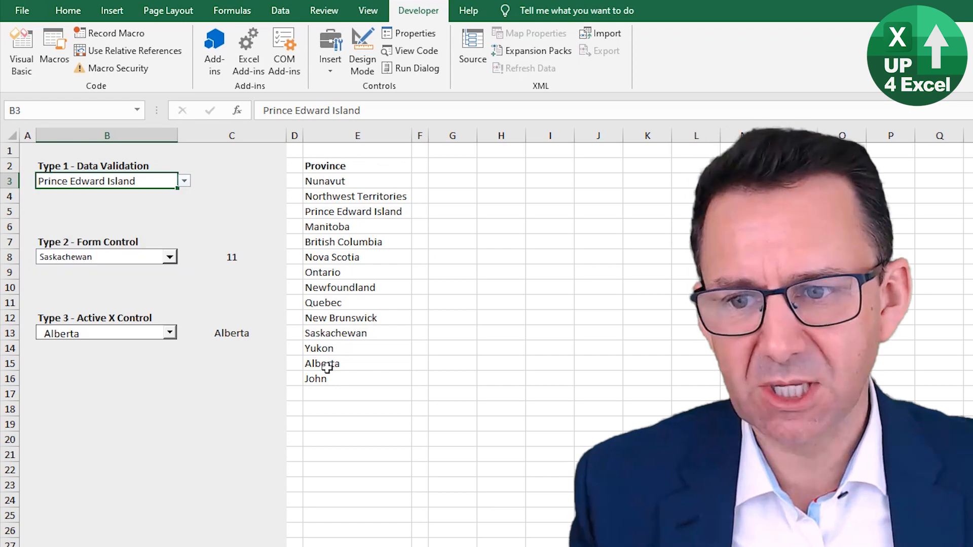
pyautogui.press('ctrl+end')
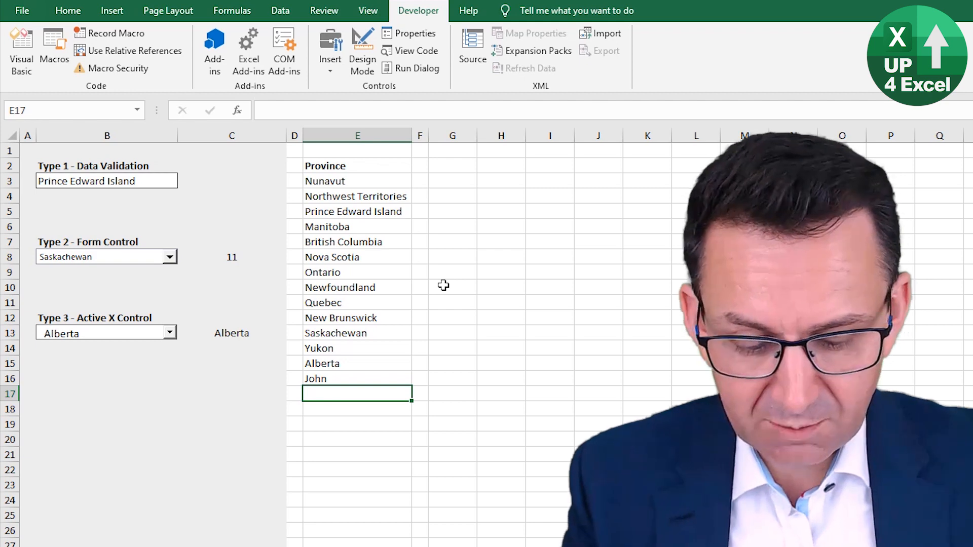
pyautogui.write('Up4Excel')
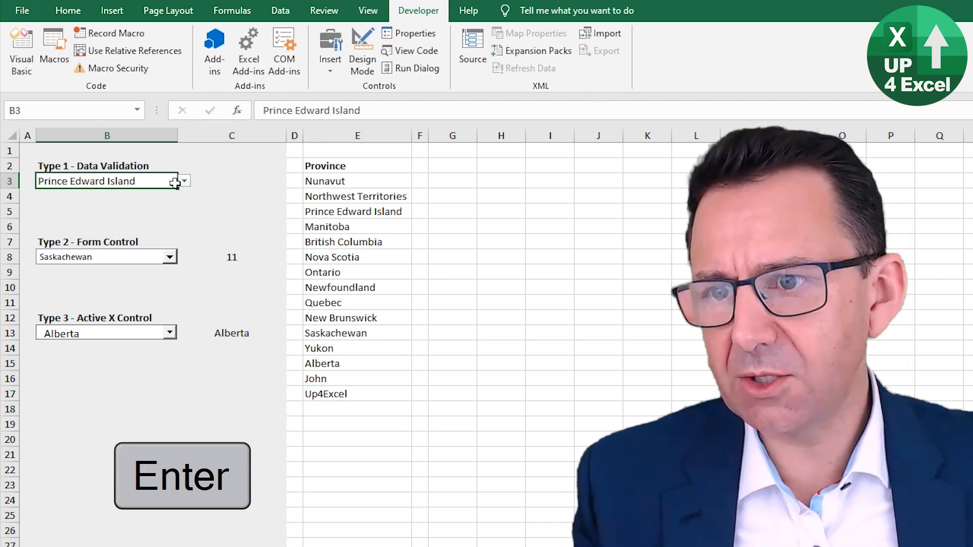
pyautogui.click(183, 180)
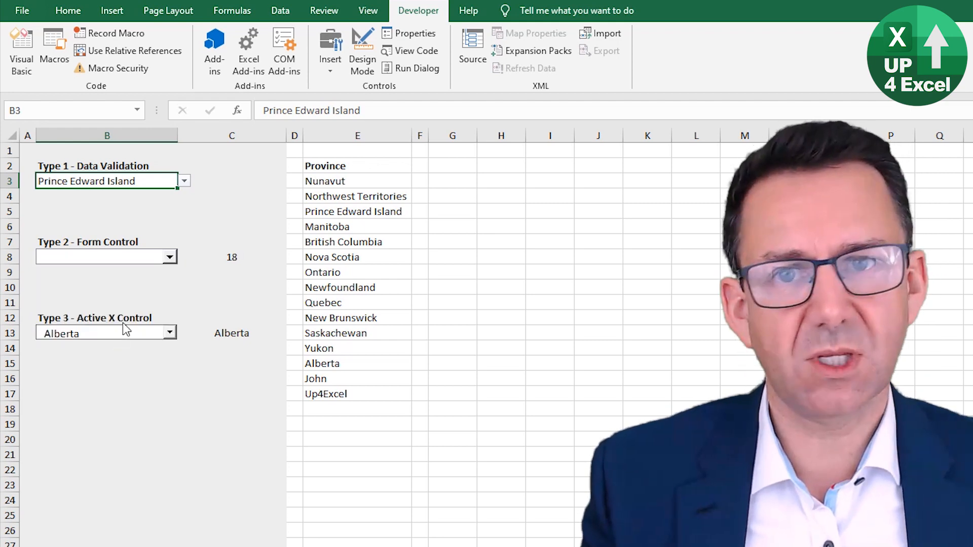
# Step: Pick blank entries in the Form Control and ActiveX combos, then recheck the validation list
pyautogui.click(169, 257)
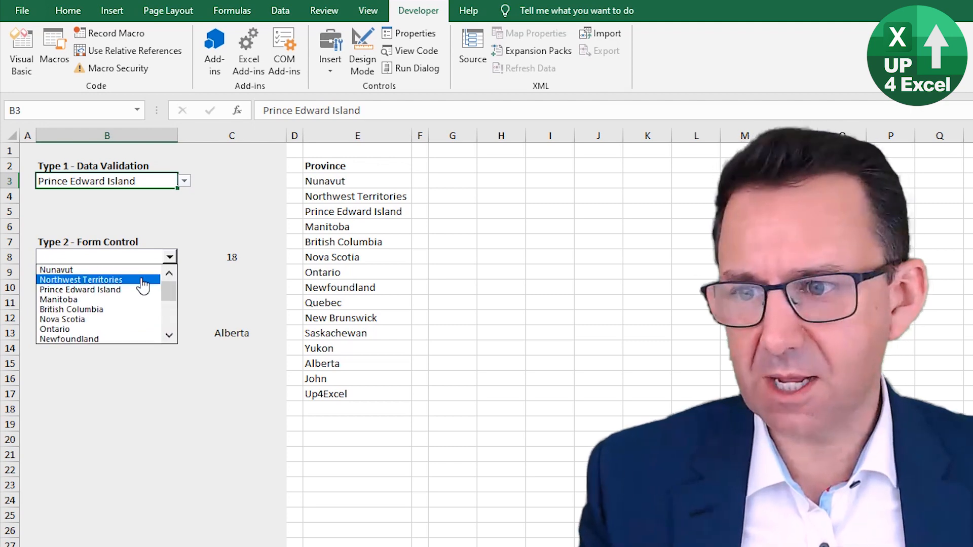
pyautogui.scroll(-3)
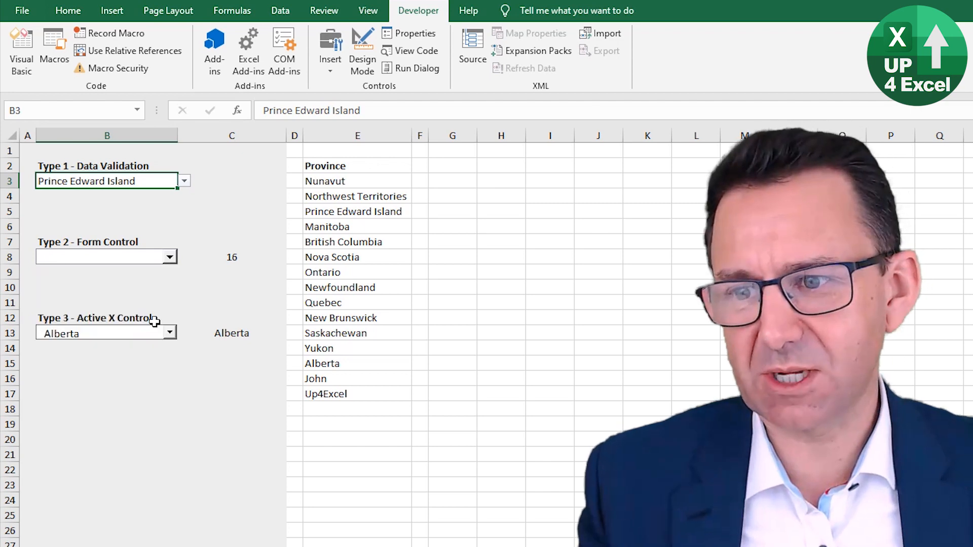
pyautogui.click(169, 332)
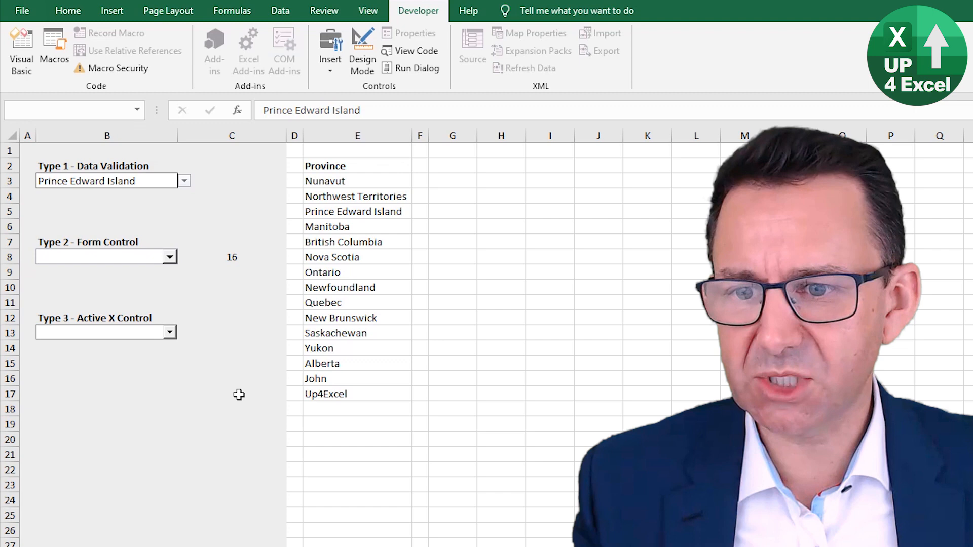
pyautogui.click(231, 394)
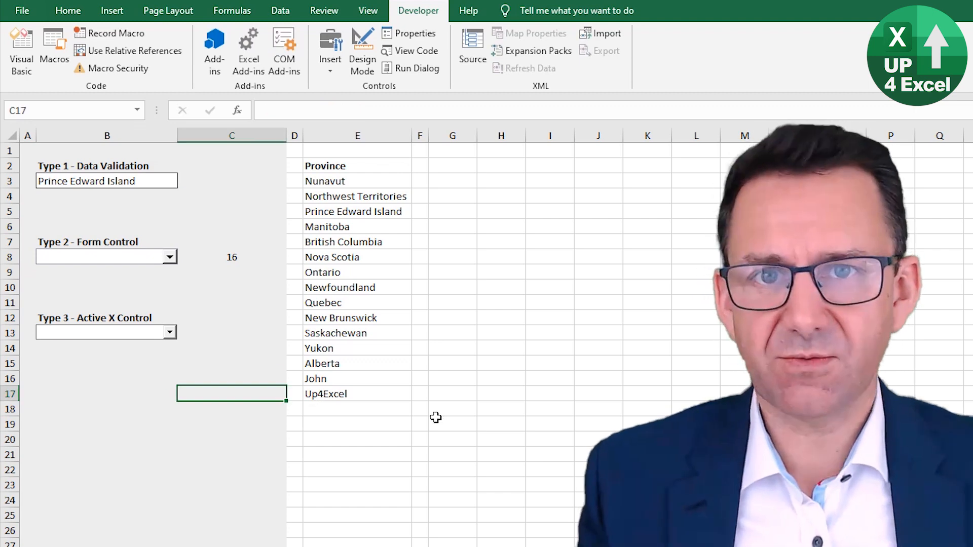
pyautogui.click(107, 180)
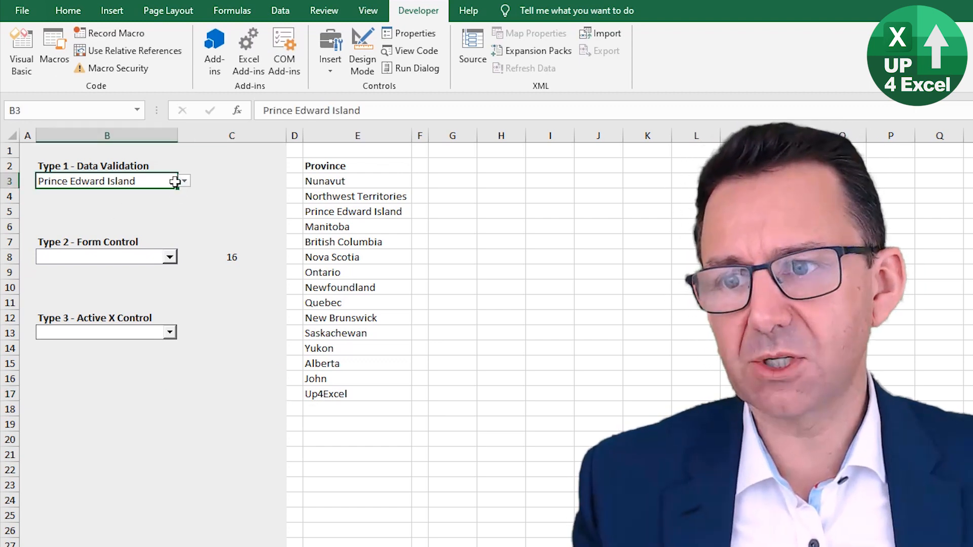
pyautogui.click(184, 180)
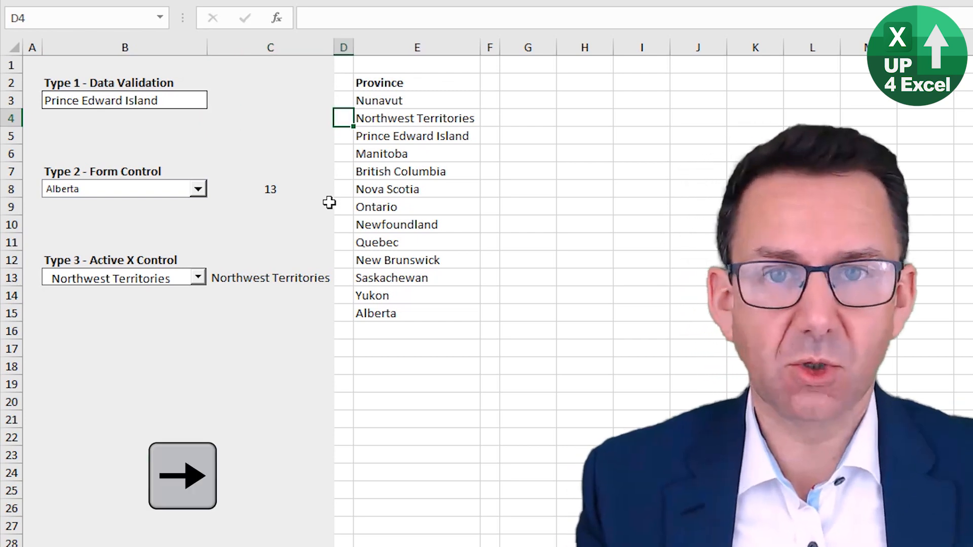
# Step: Select Alberta as the Type 3 ActiveX combo's province
pyautogui.click(415, 118)
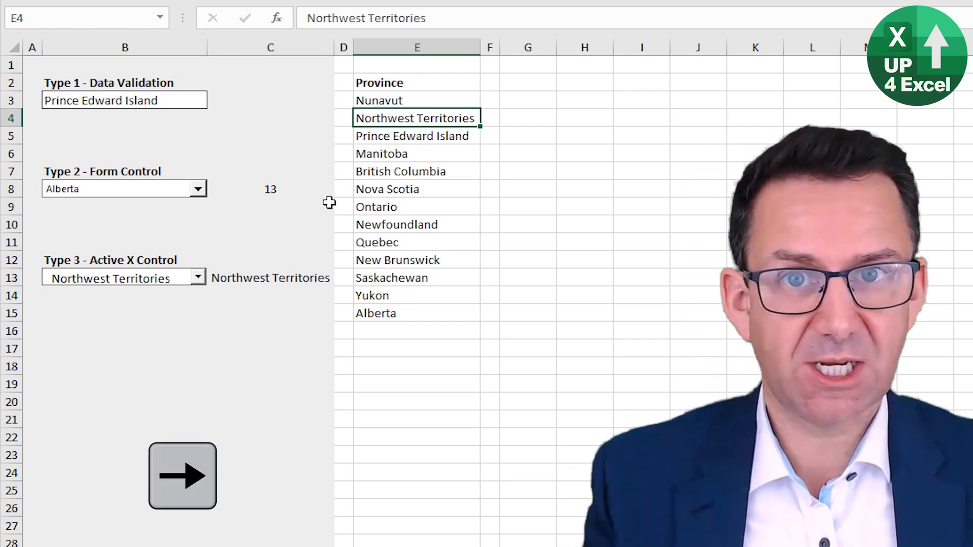
pyautogui.press('ctrl+t')
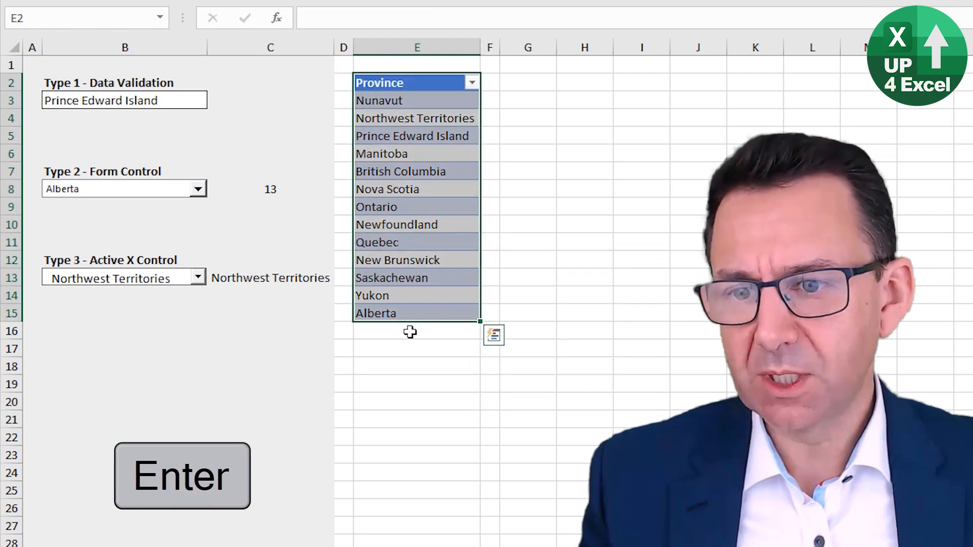
pyautogui.click(197, 277)
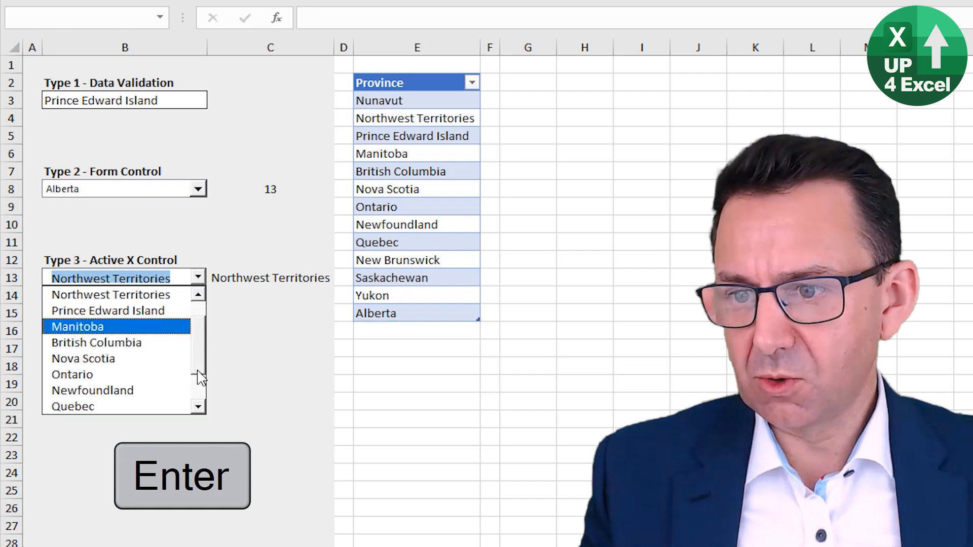
pyautogui.click(375, 313)
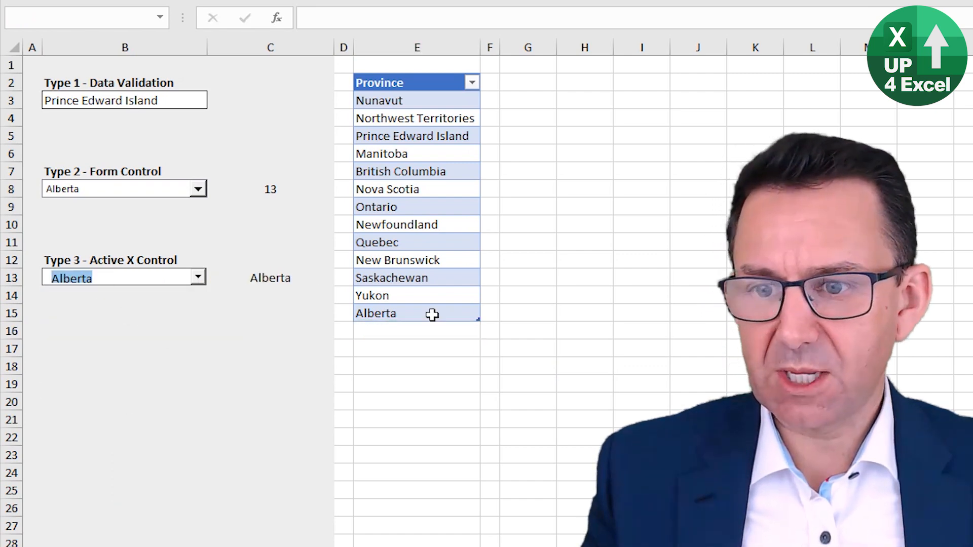
# Step: Add Up4Excel to the table and choose it in the Type 2 and Type 3 drop-downs
pyautogui.write('Up')
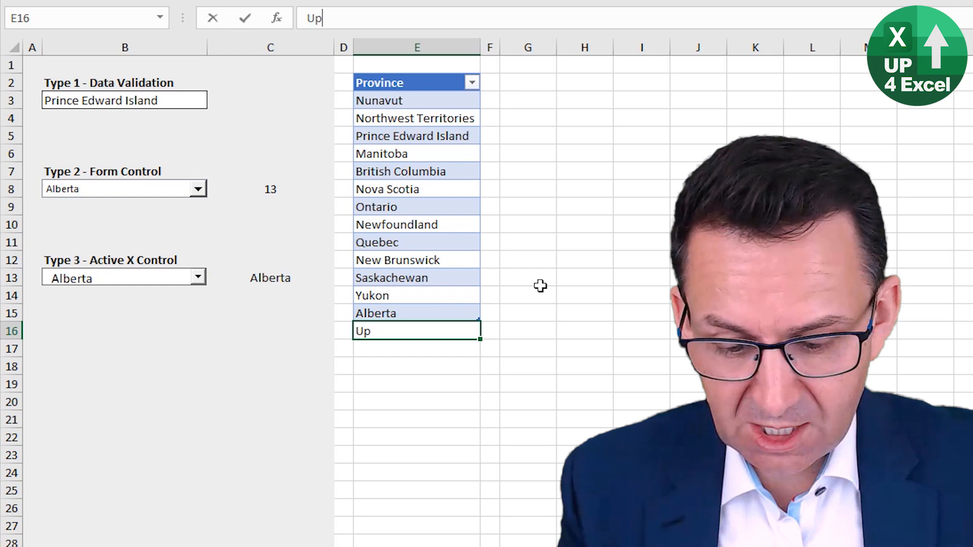
pyautogui.write('4Excel')
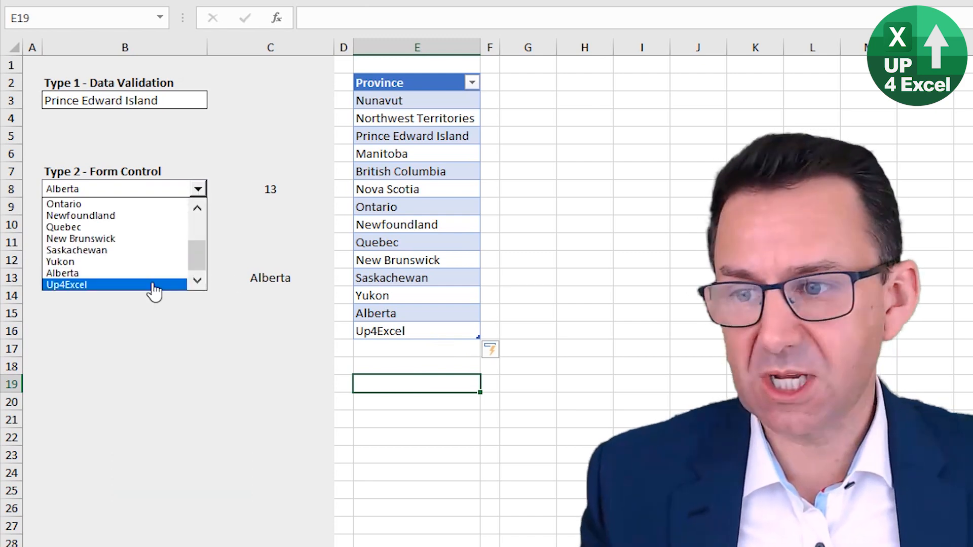
pyautogui.click(66, 284)
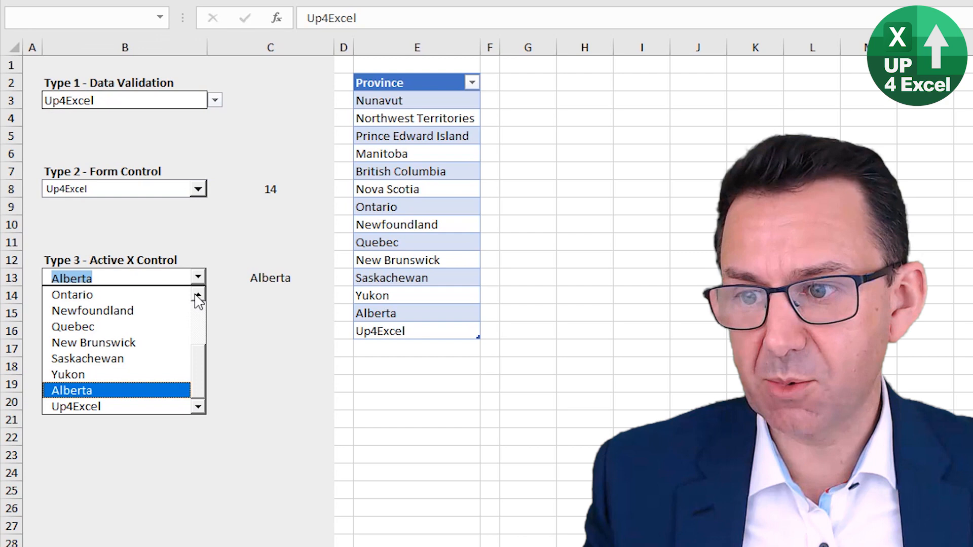
pyautogui.click(76, 407)
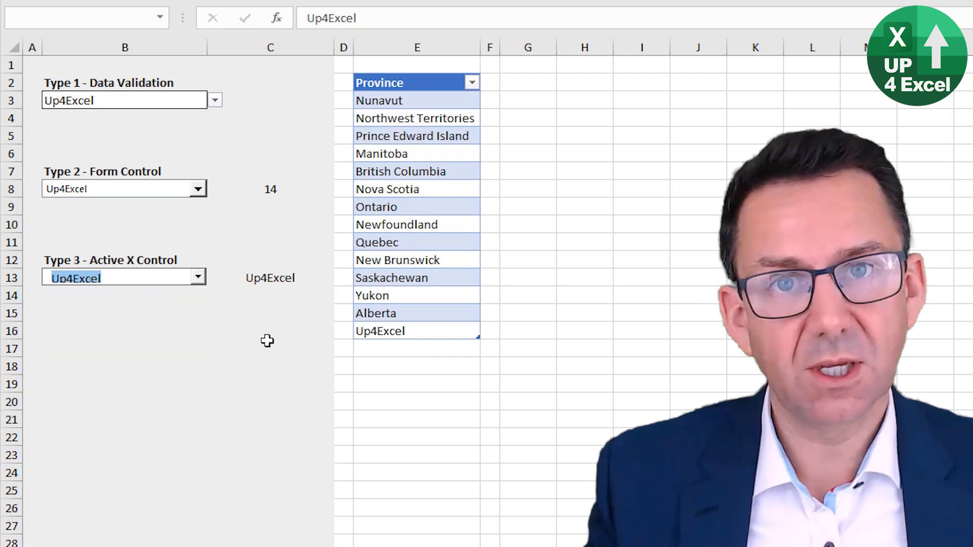
pyautogui.moveTo(356, 406)
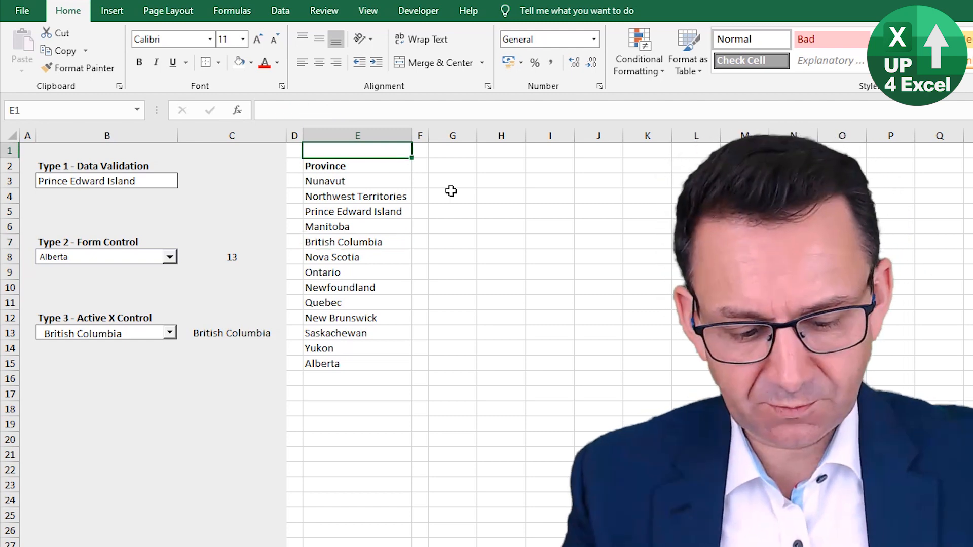
# Step: Enter =COUNTA(E3:E1048576) in E1 and test it by typing john below Alberta
pyautogui.write('=counta(E3')
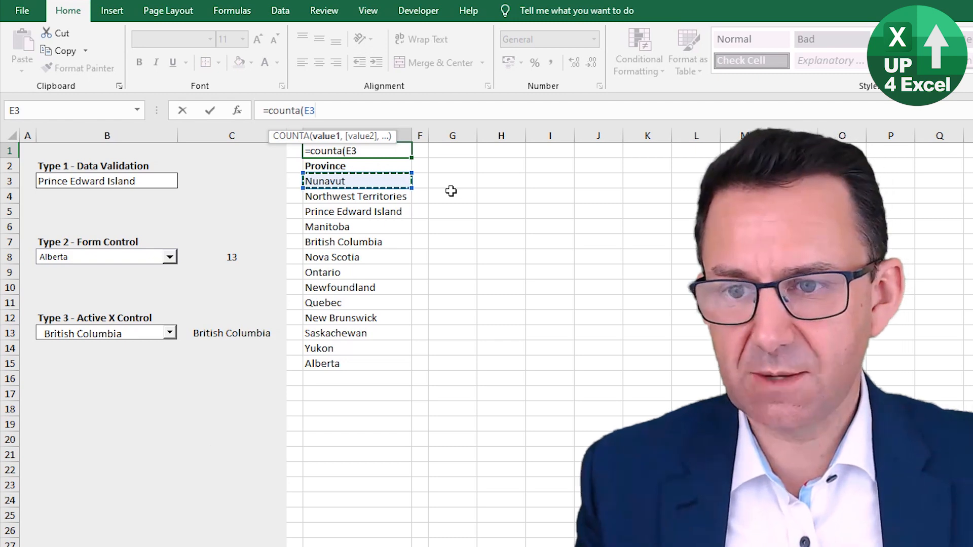
pyautogui.press('ctrl+shift+down')
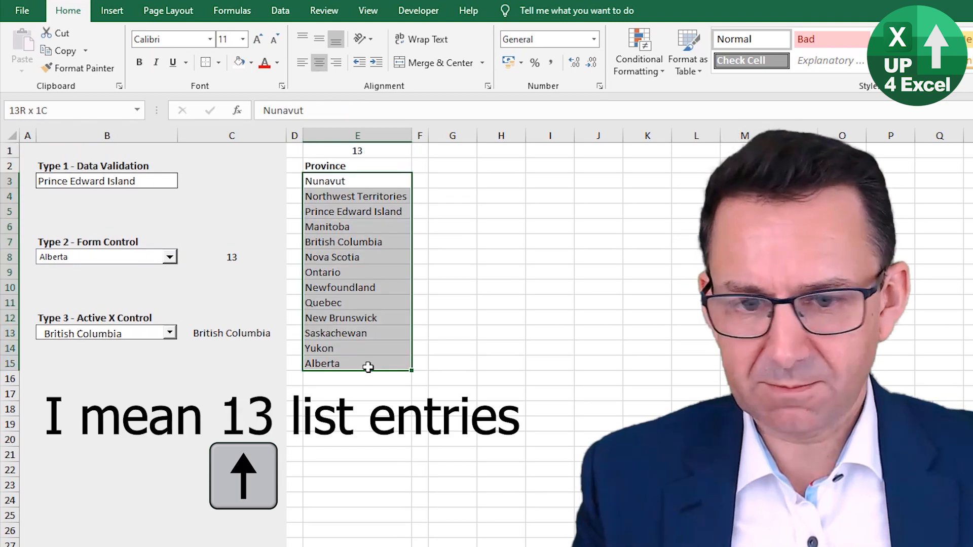
pyautogui.click(356, 378)
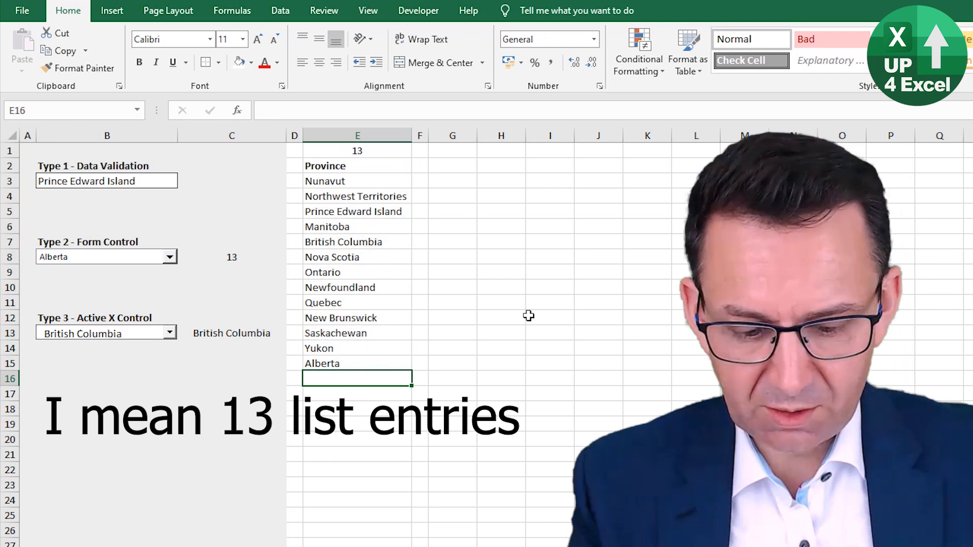
pyautogui.write('john')
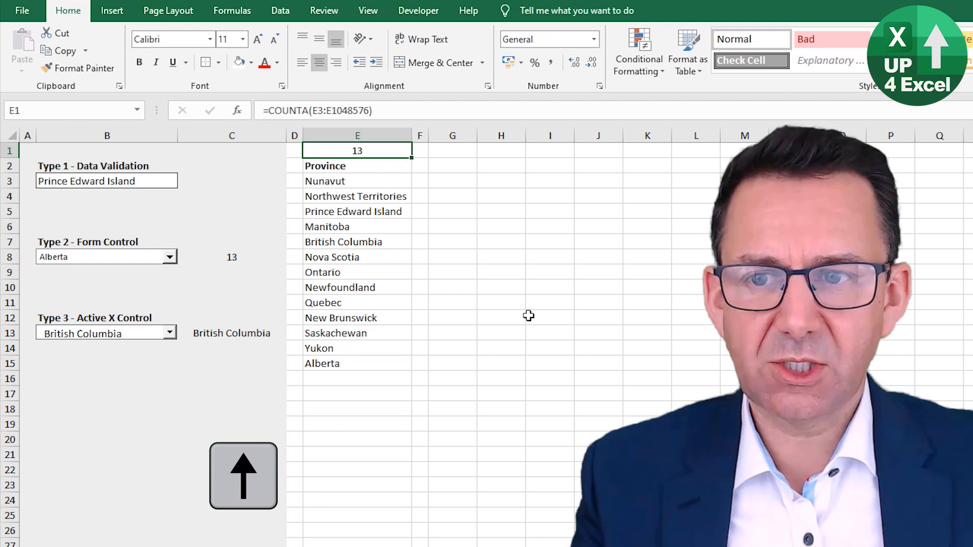
pyautogui.click(357, 166)
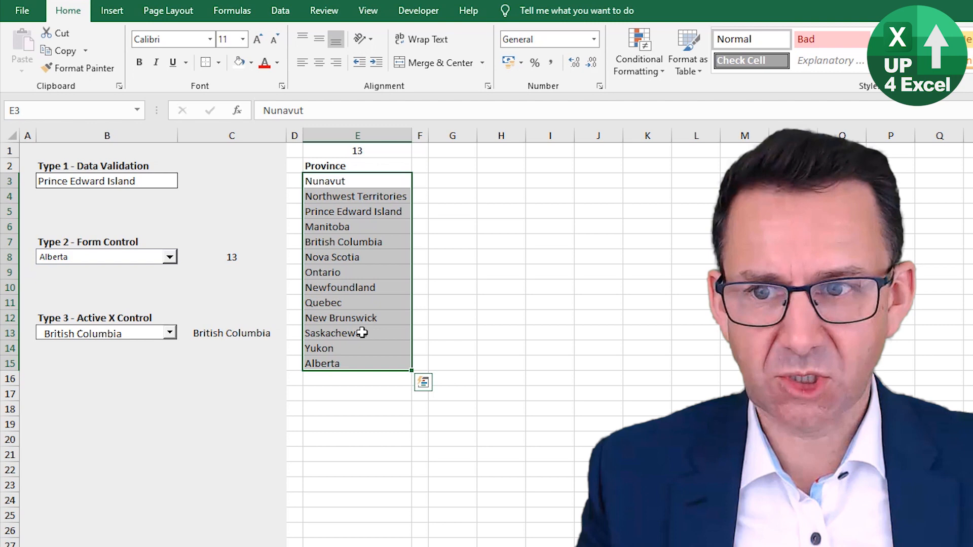
pyautogui.click(357, 150)
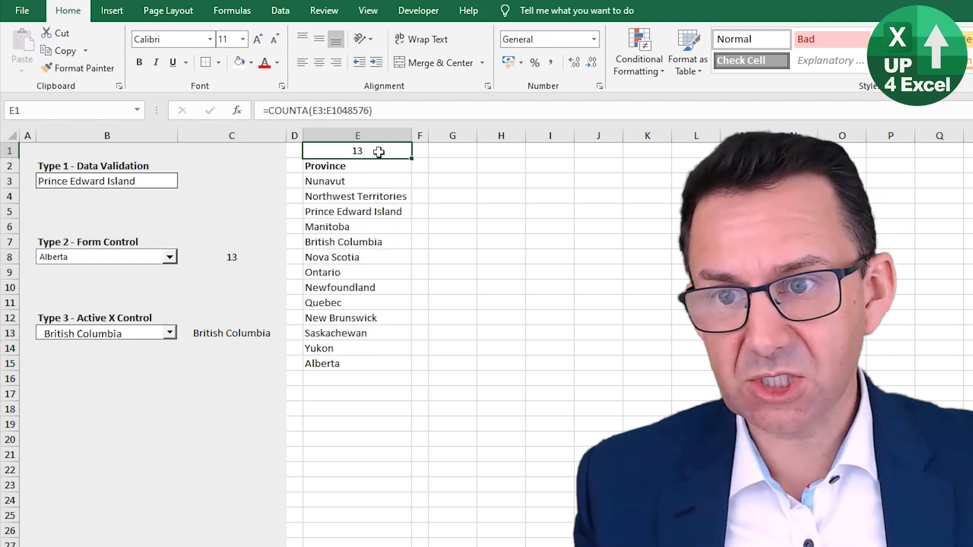
pyautogui.click(356, 378)
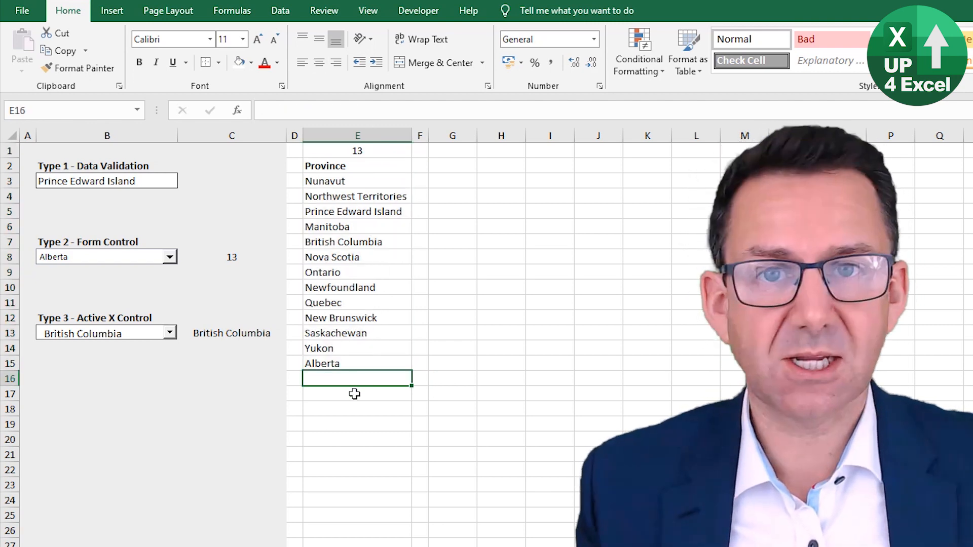
pyautogui.moveTo(359, 387)
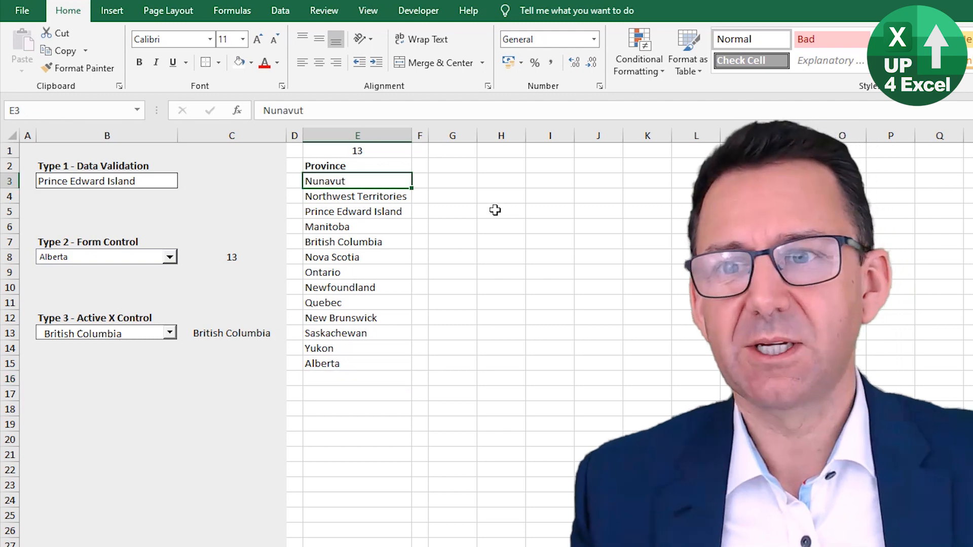
pyautogui.click(280, 10)
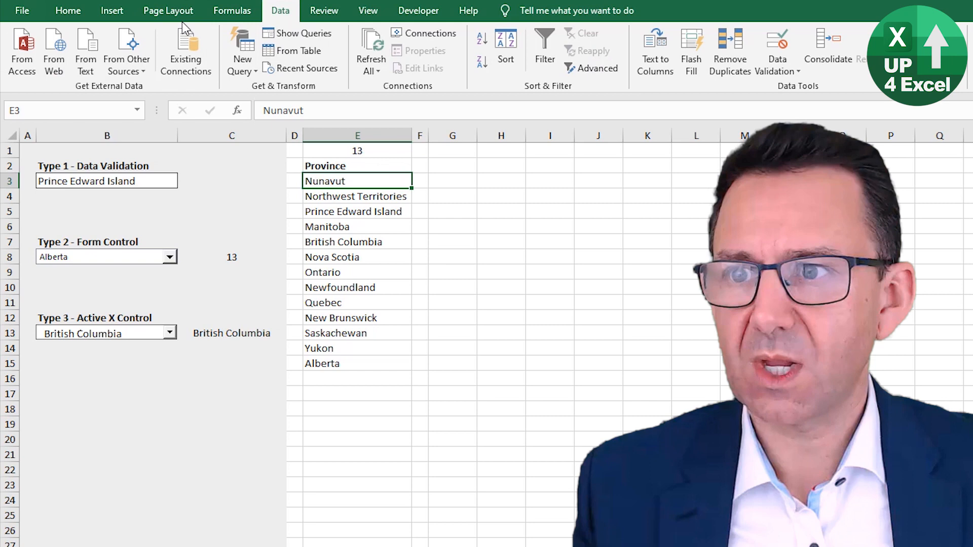
# Step: Start a new name nProvince in Name Manager and select its Refers to text
pyautogui.click(67, 11)
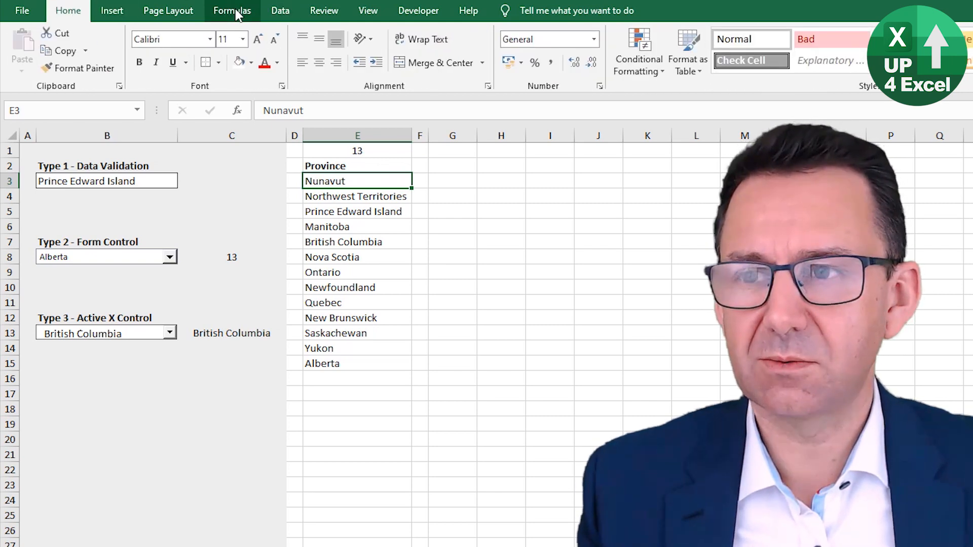
pyautogui.click(232, 11)
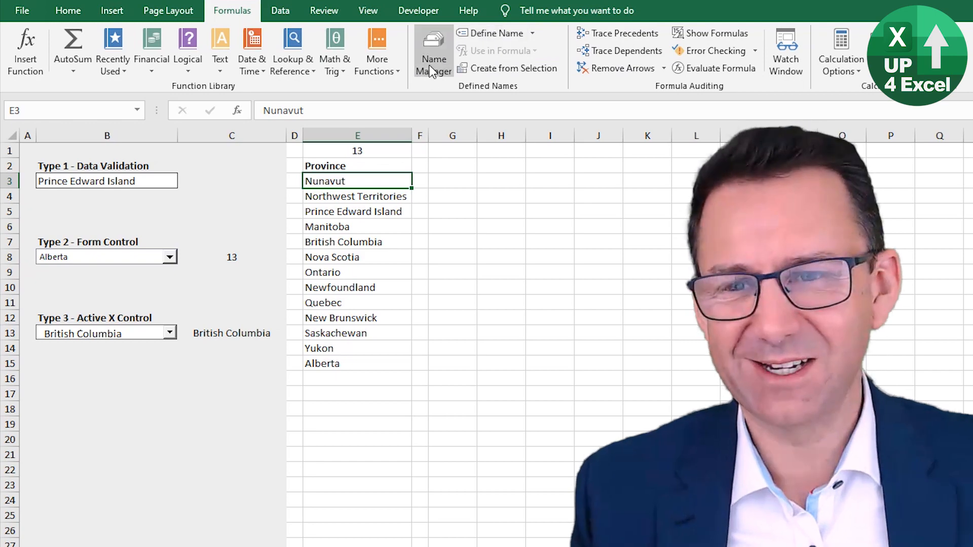
pyautogui.click(433, 51)
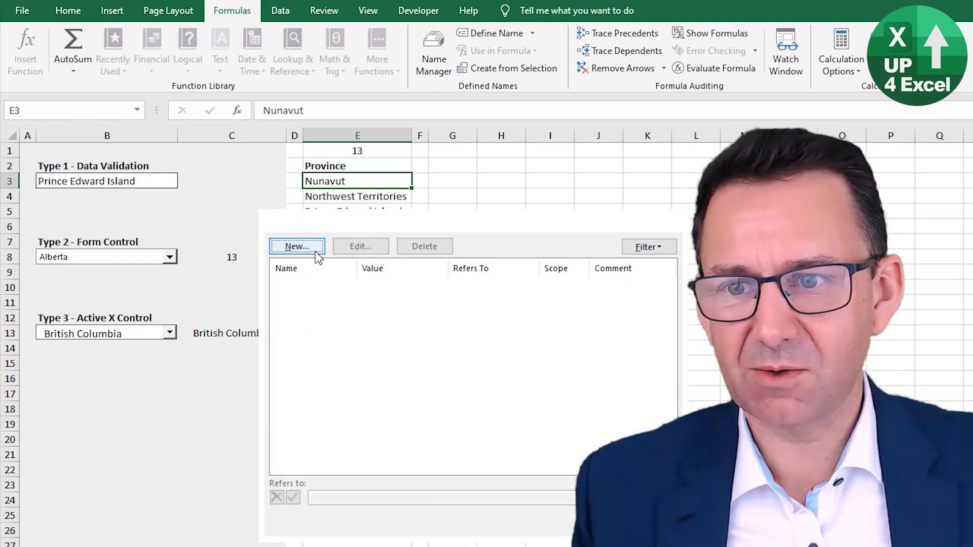
pyautogui.click(296, 247)
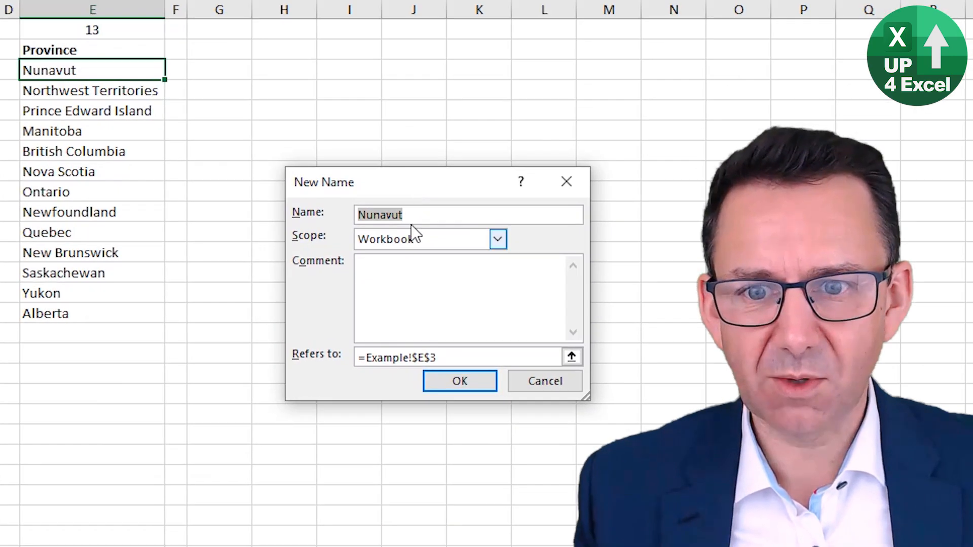
pyautogui.write('n')
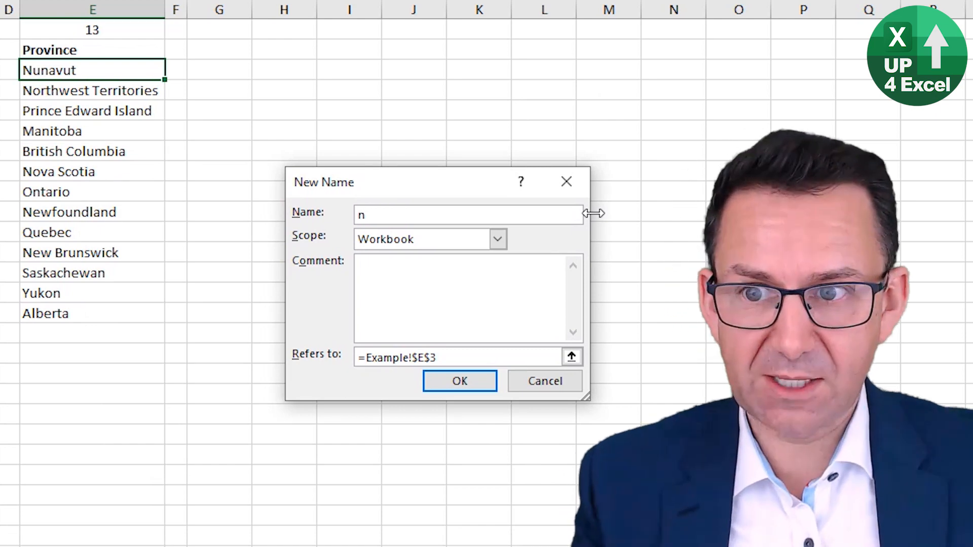
pyautogui.write('Province')
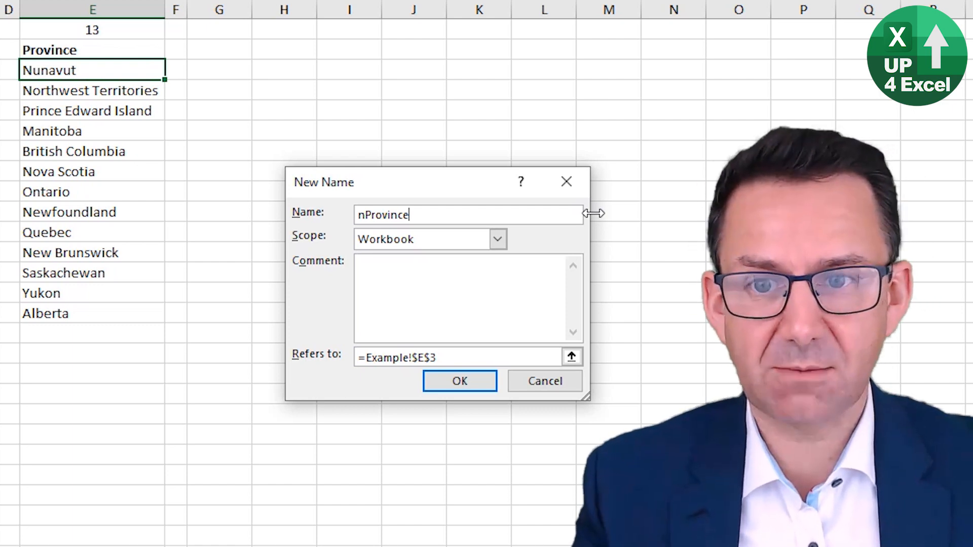
pyautogui.press('Ctrl+Shift+Left')
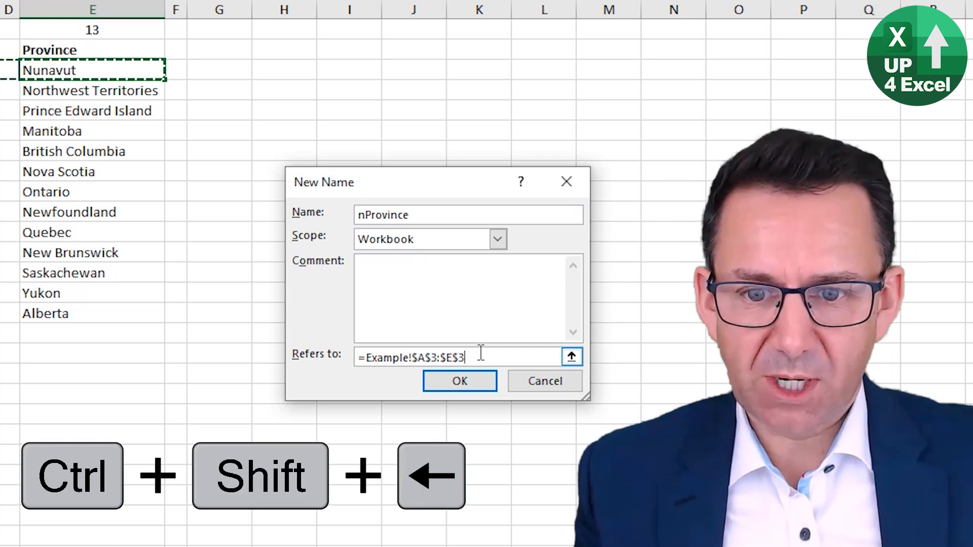
# Step: Set nProvince to refer to =OFFSET(Example!$E$2,1,0,Example!$E$1,1) and confirm
pyautogui.press('backspace')
pyautogui.write('=o')
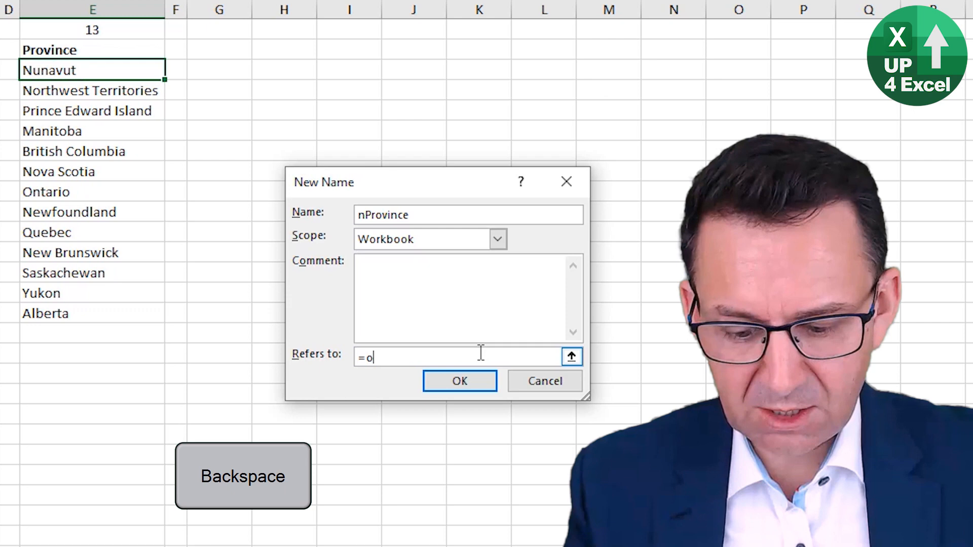
pyautogui.write('ffset(Example!$E$2')
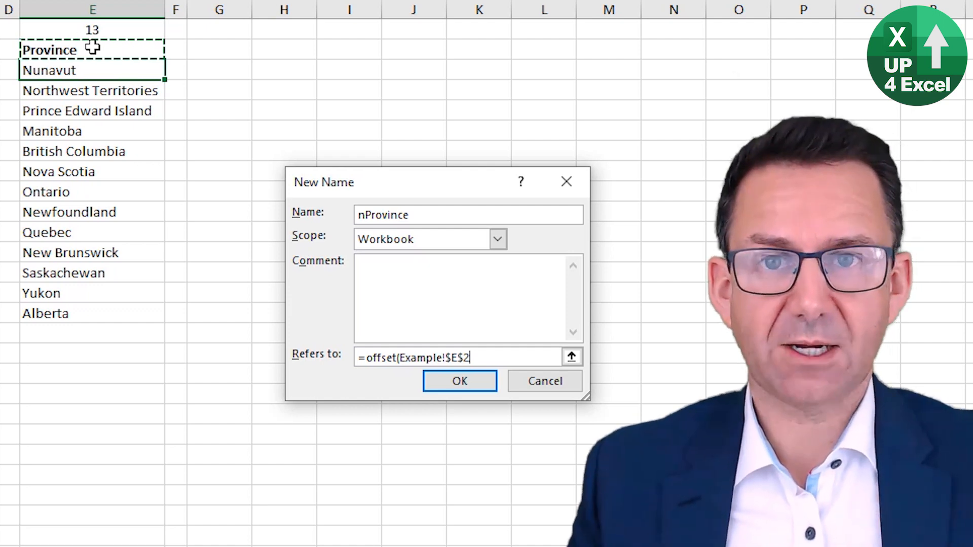
pyautogui.write(',')
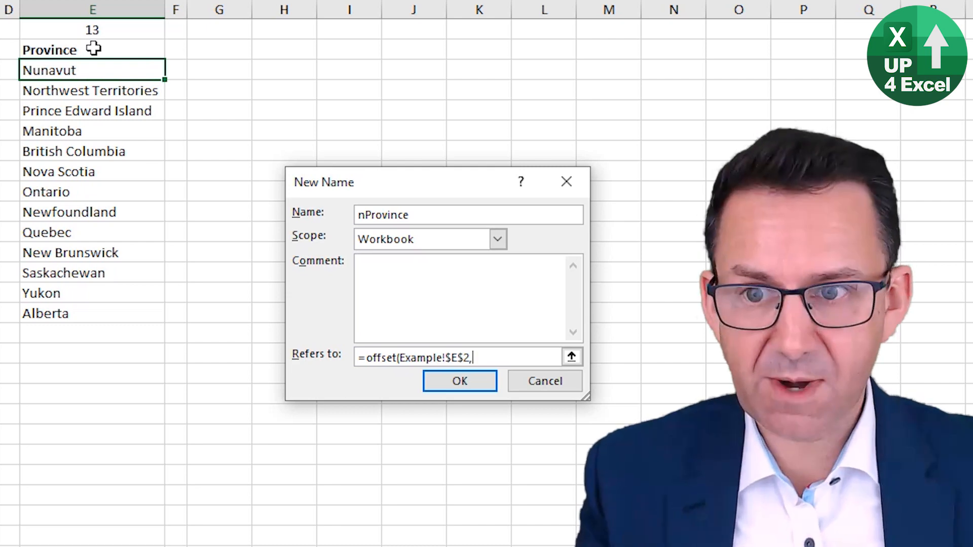
pyautogui.write('1,')
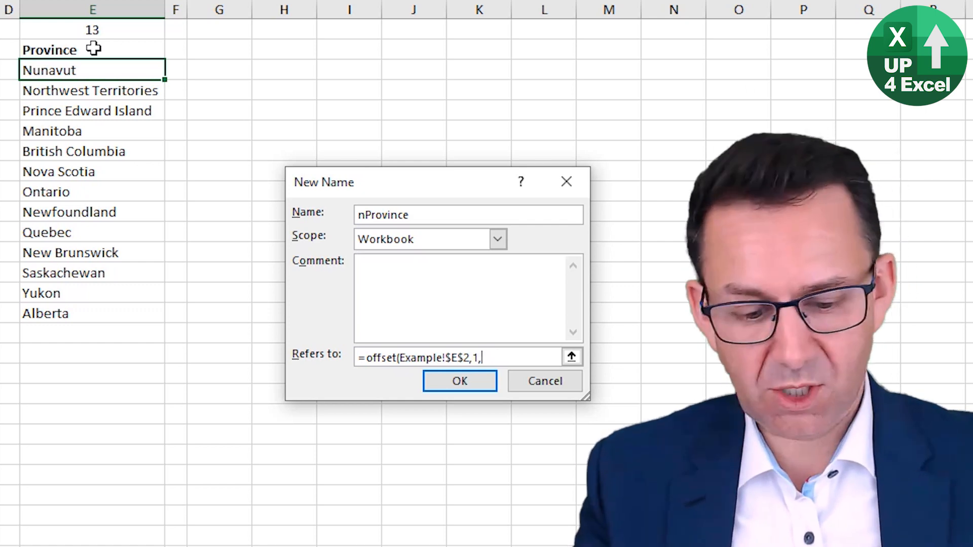
pyautogui.write('0')
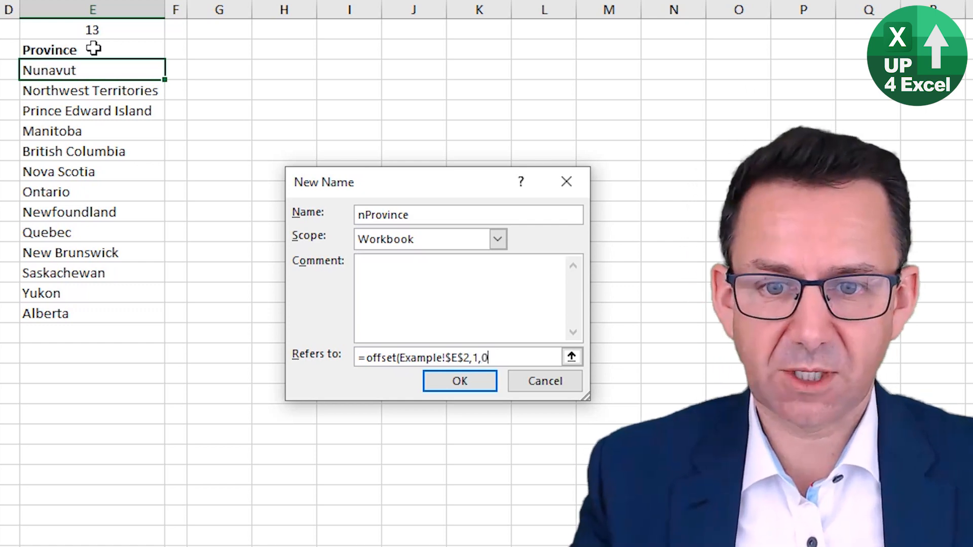
pyautogui.write(',Example!$E$1')
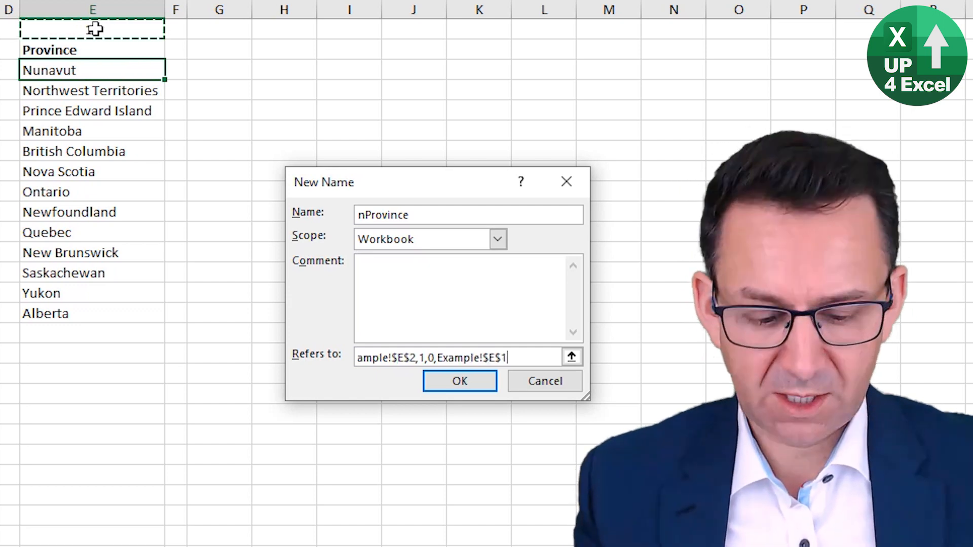
pyautogui.write(',')
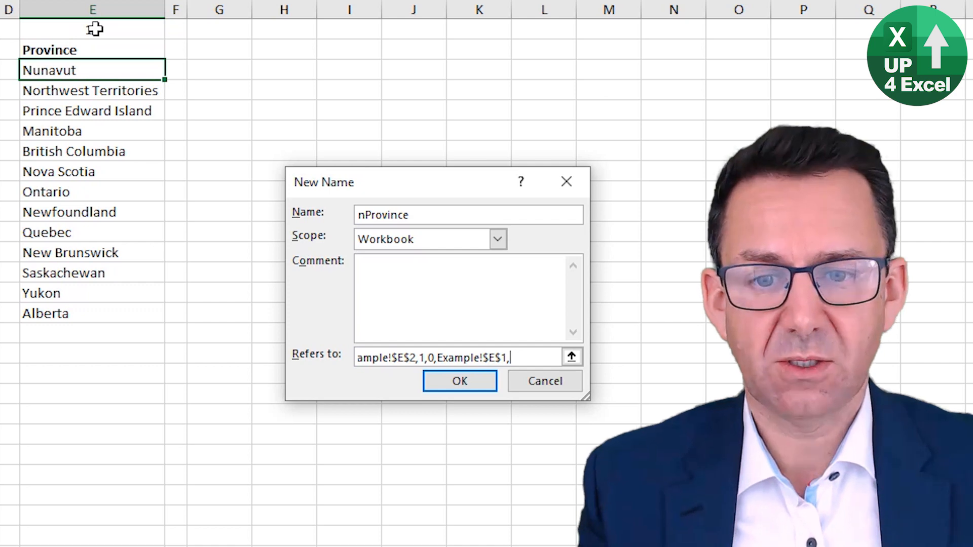
pyautogui.write('1)')
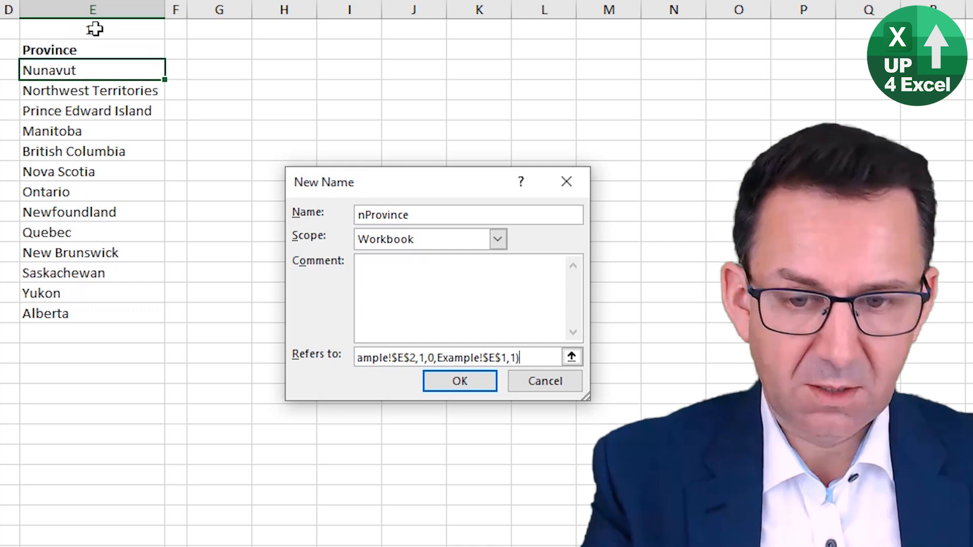
pyautogui.click(459, 380)
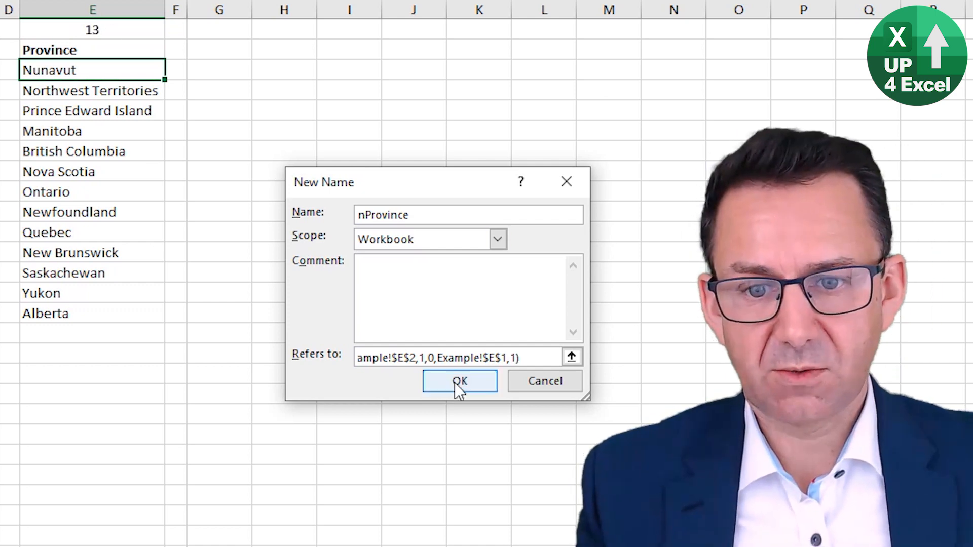
pyautogui.click(459, 381)
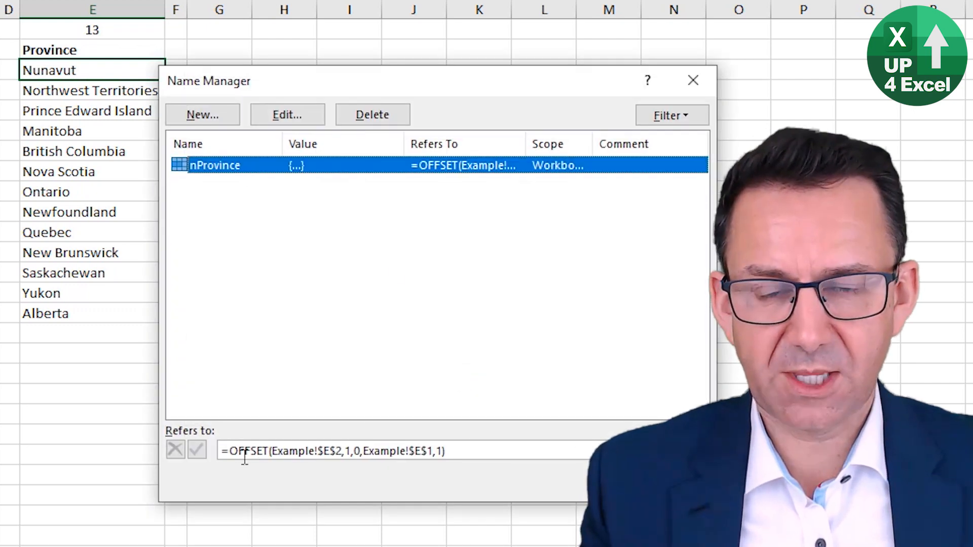
pyautogui.moveTo(304, 469)
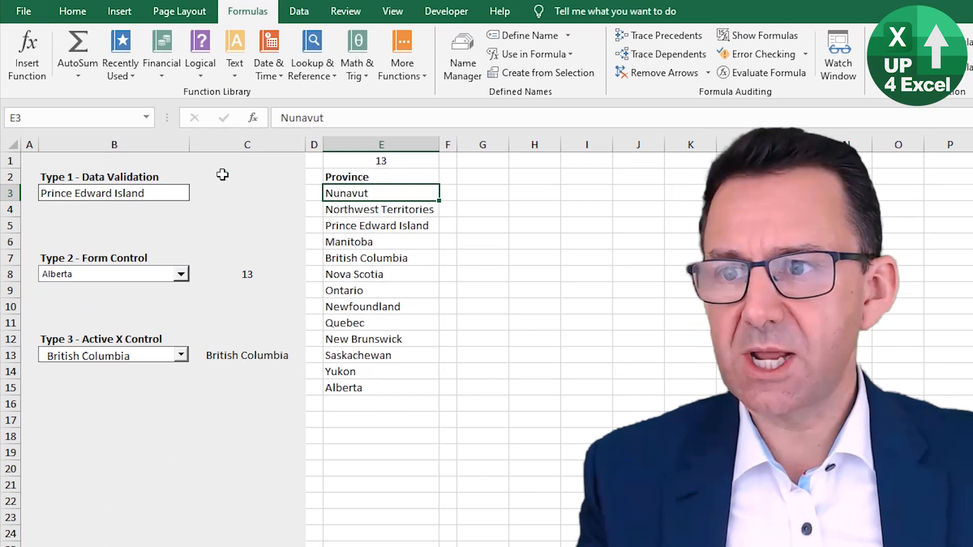
# Step: Select the data-validation cell B3 on the worksheet
pyautogui.click(113, 193)
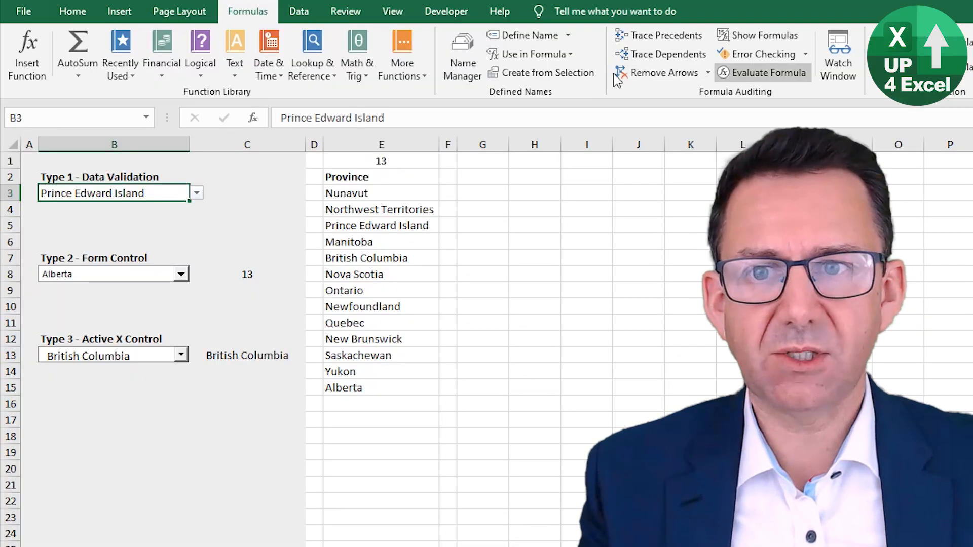
# Step: Change cell B3's validation list source from $E$3:$E$15 to =nProvince
pyautogui.click(445, 11)
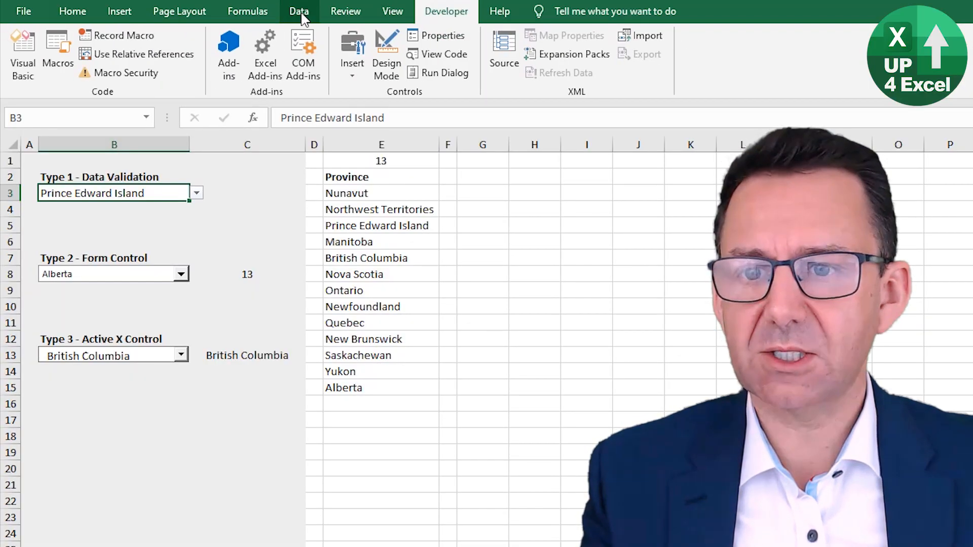
pyautogui.click(299, 11)
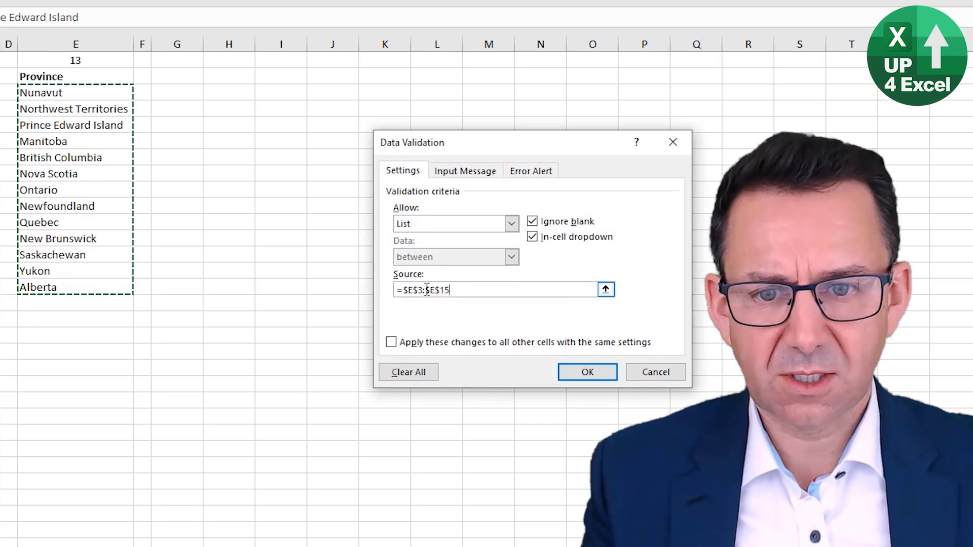
pyautogui.write('=n')
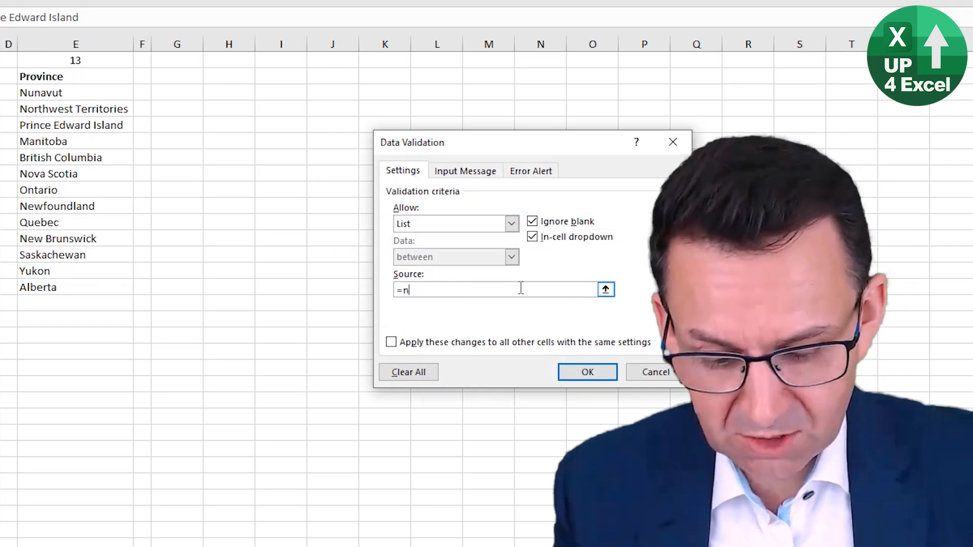
pyautogui.press('Backspace')
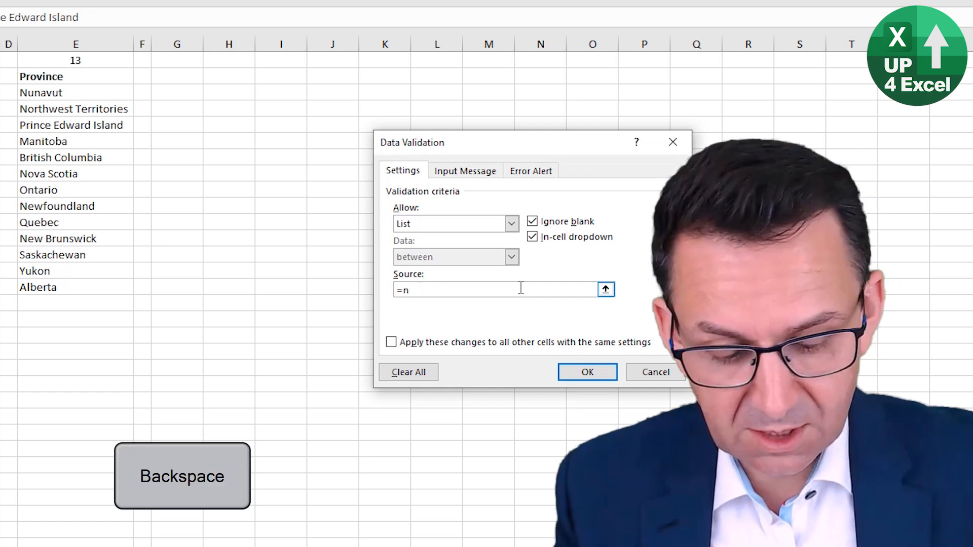
pyautogui.write('Province')
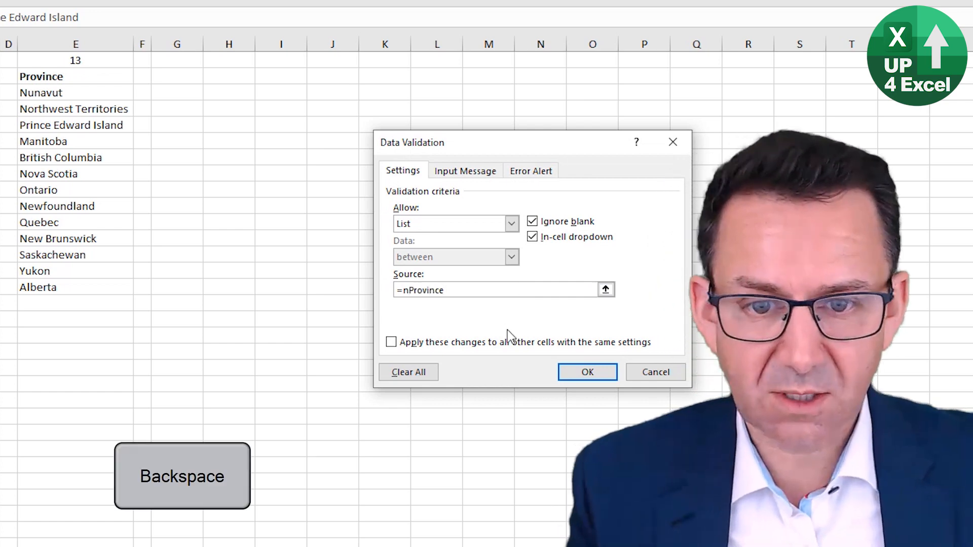
pyautogui.click(586, 371)
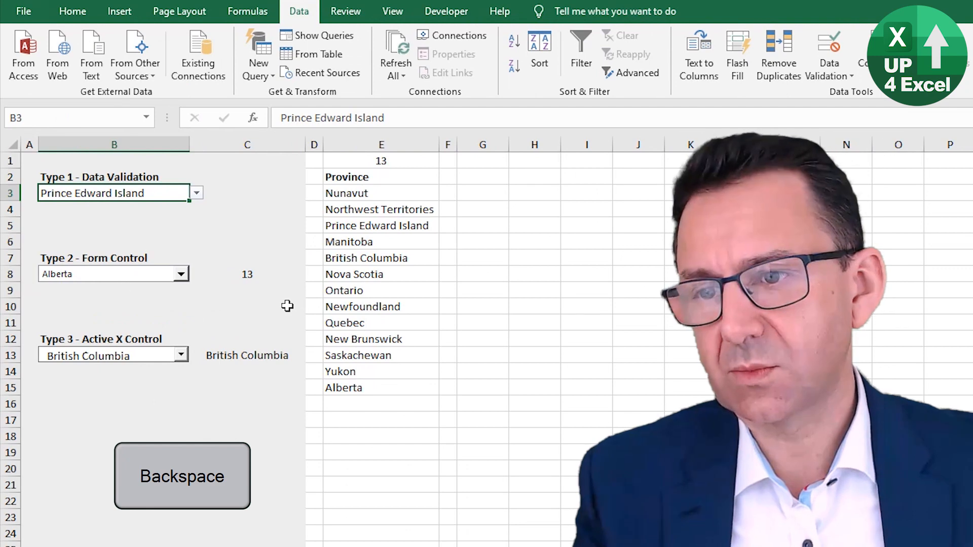
# Step: Replace the Form Control combo's input range $E$3:$E$15 with nProvince
pyautogui.rightClick(113, 273)
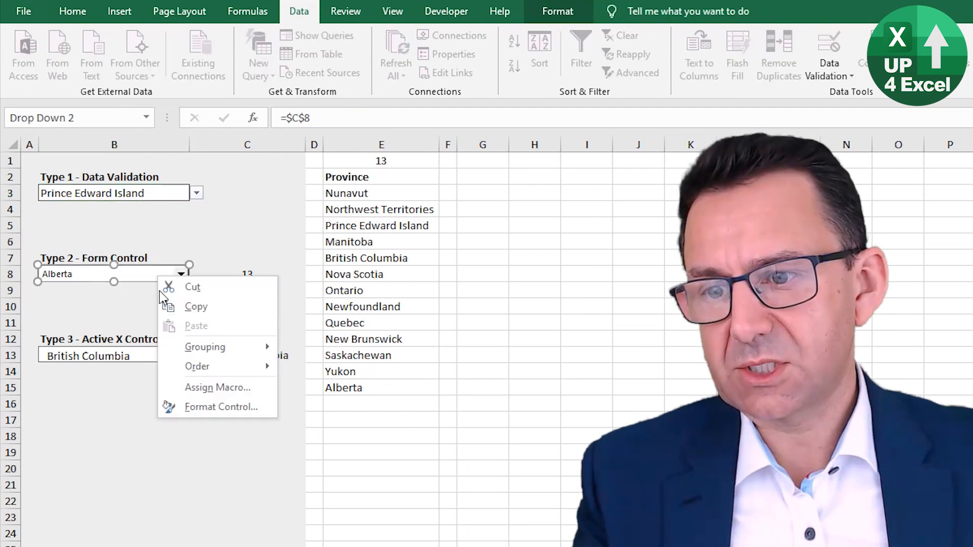
pyautogui.click(221, 407)
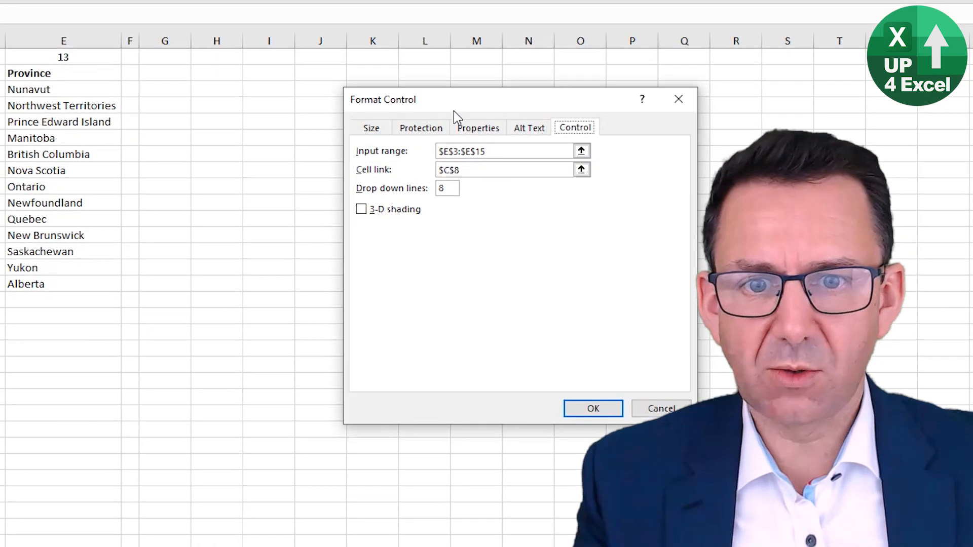
pyautogui.click(506, 151)
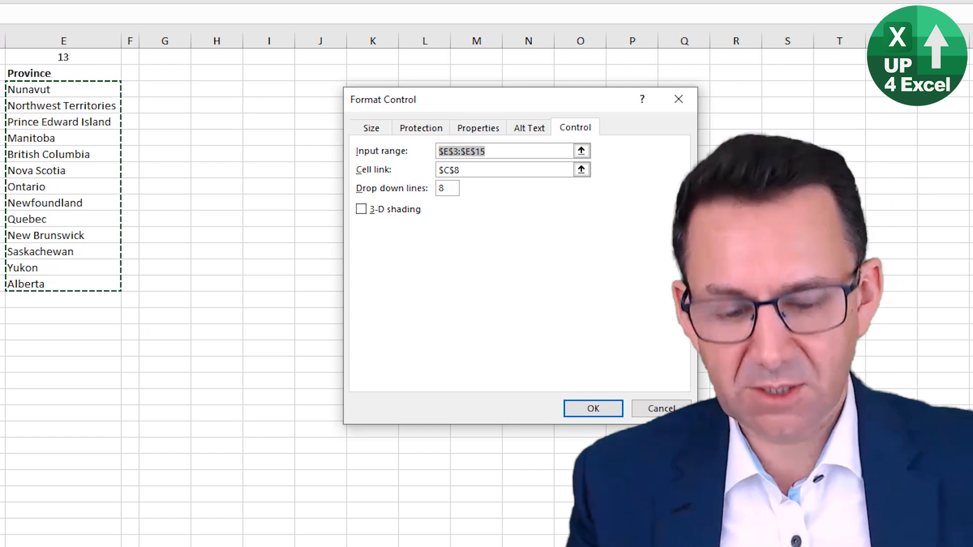
pyautogui.write('nProvince')
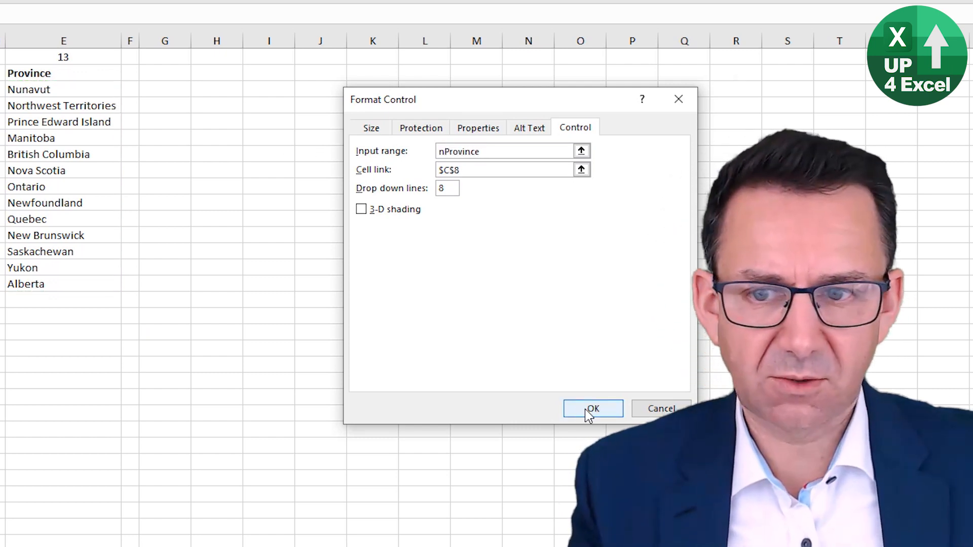
pyautogui.click(592, 408)
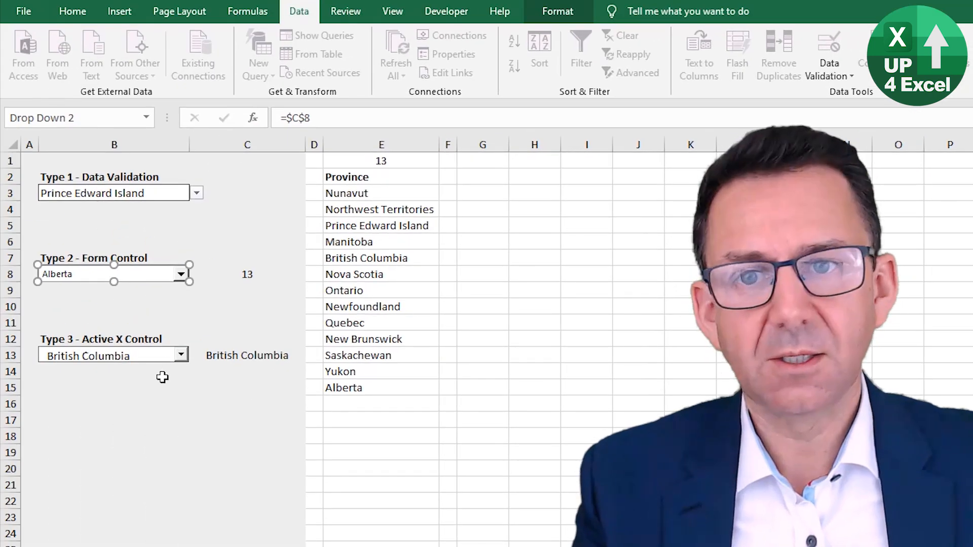
pyautogui.click(114, 403)
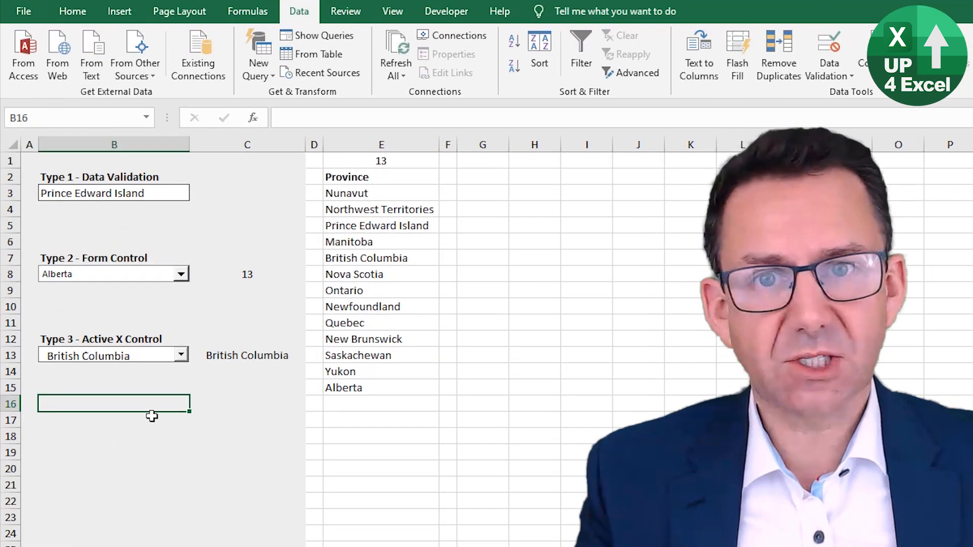
# Step: In Design Mode, change the ActiveX combo's ListFillRange from E3:E15 to nProvince
pyautogui.click(180, 356)
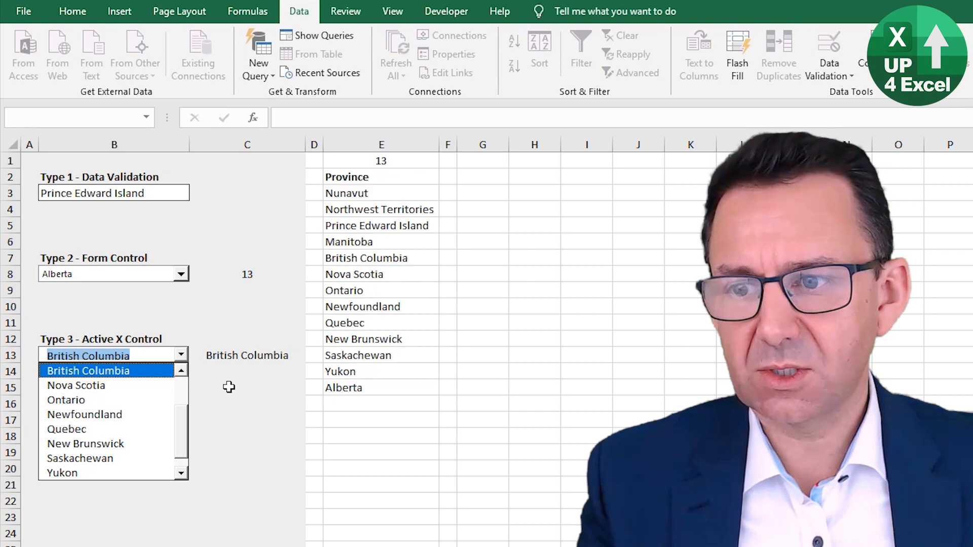
pyautogui.click(446, 11)
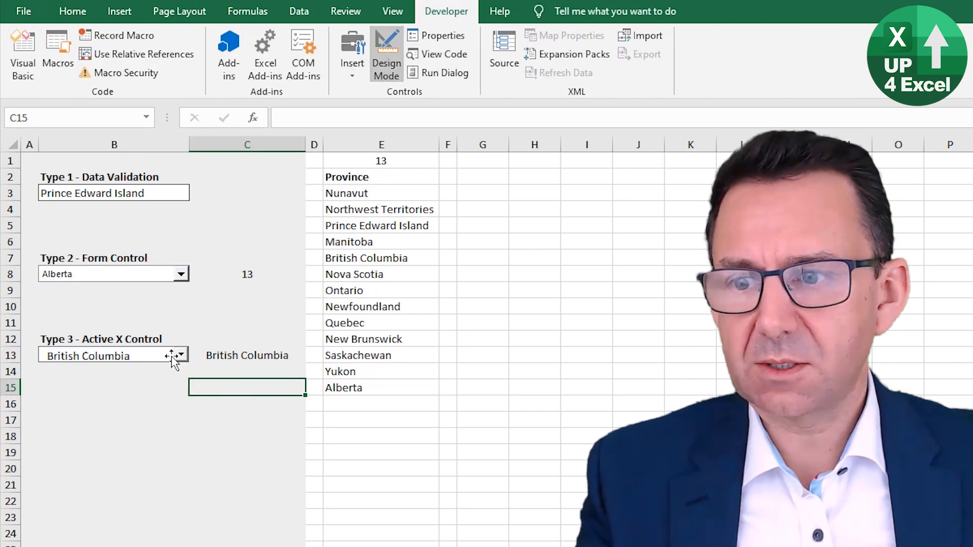
pyautogui.rightClick(113, 355)
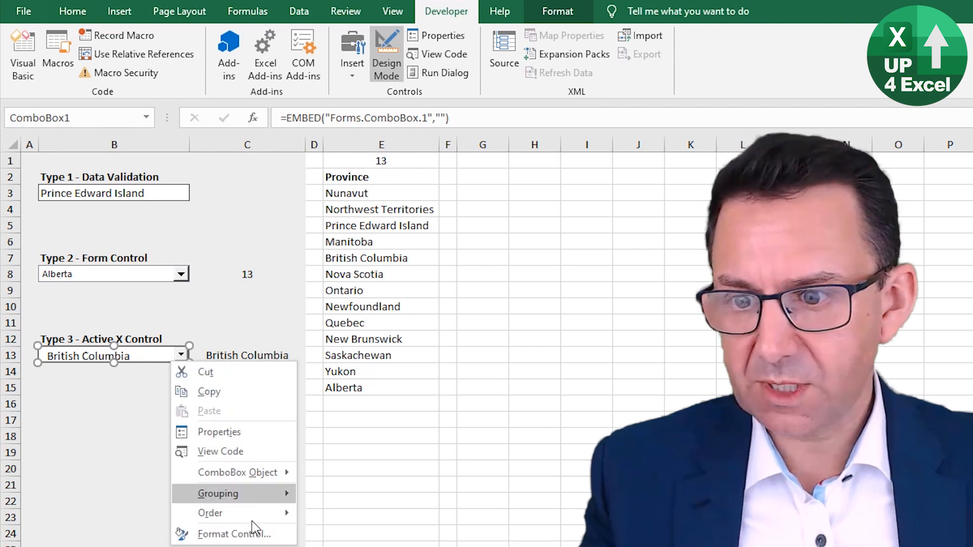
pyautogui.click(219, 431)
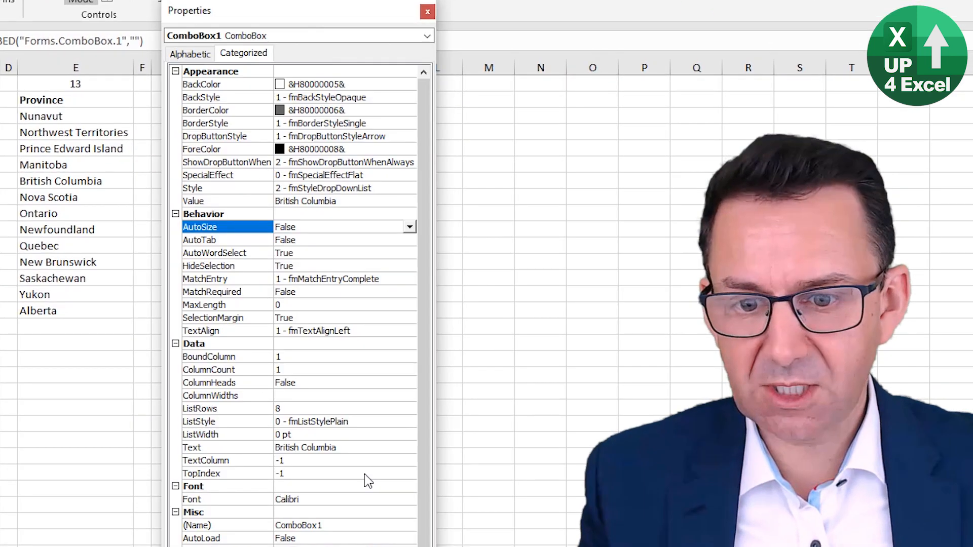
pyautogui.click(190, 53)
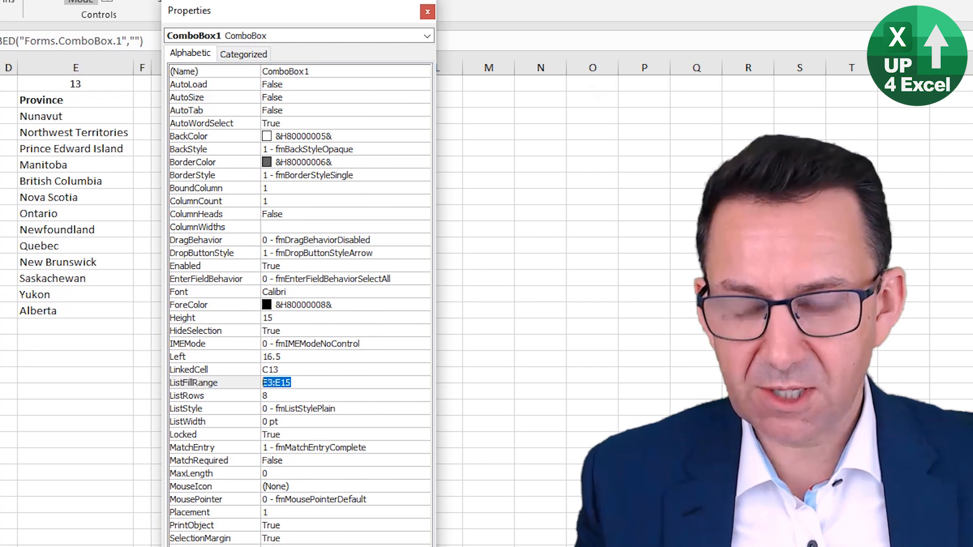
pyautogui.write('nPr')
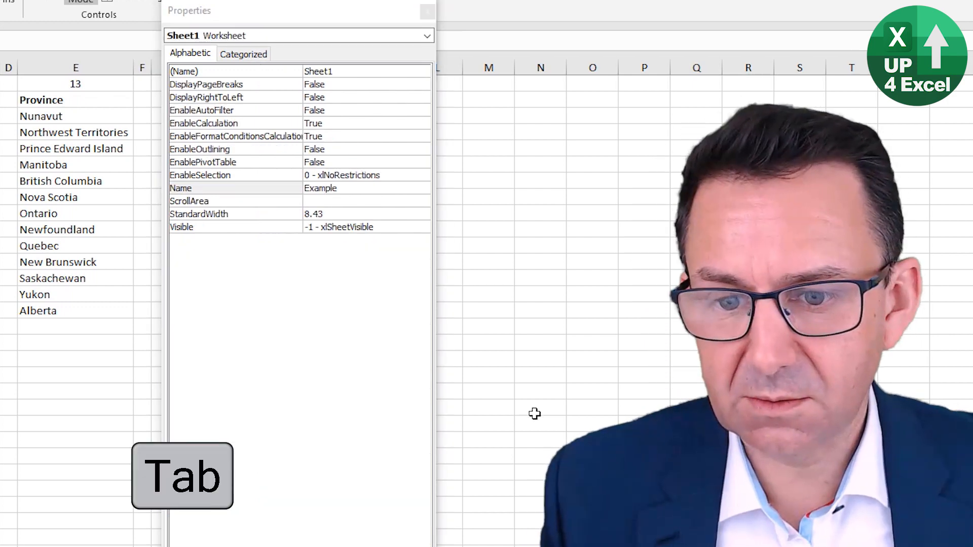
pyautogui.click(428, 10)
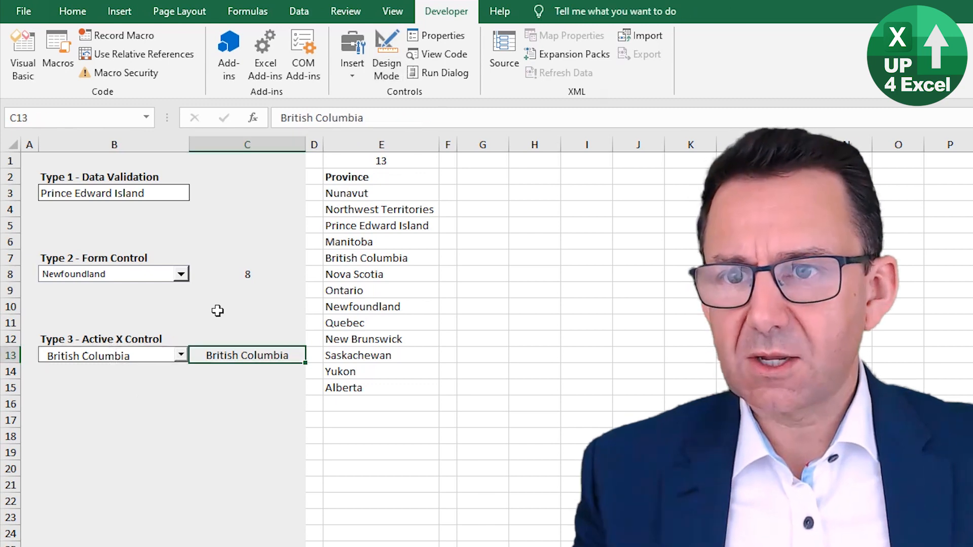
# Step: Pick New Brunswick in the ActiveX combo, then add Up4Excel, Great Tips and Watch More to the list
pyautogui.click(106, 355)
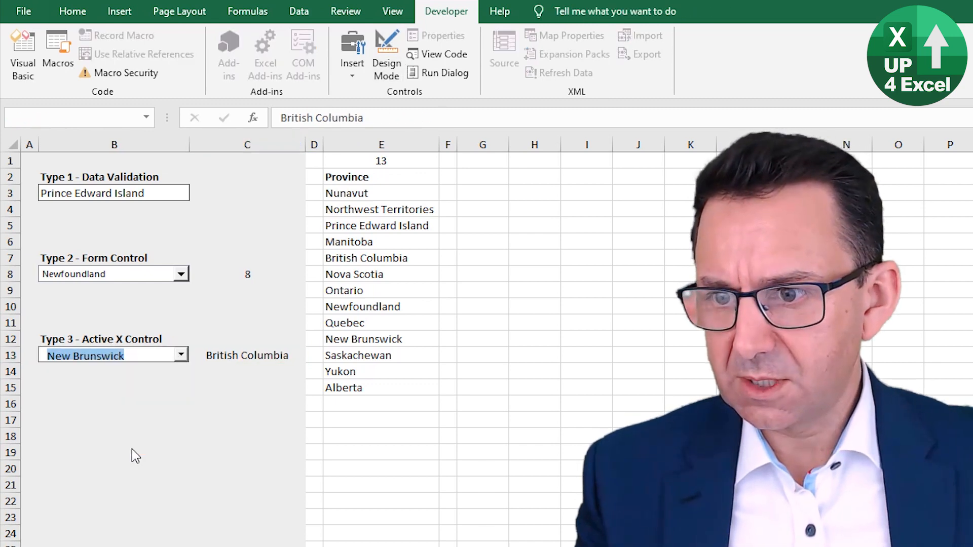
pyautogui.click(114, 420)
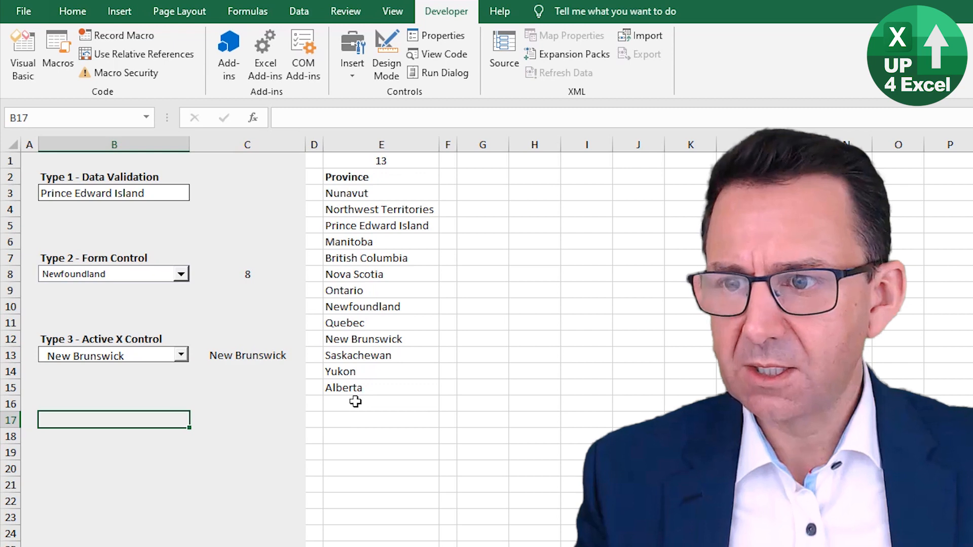
pyautogui.write('U')
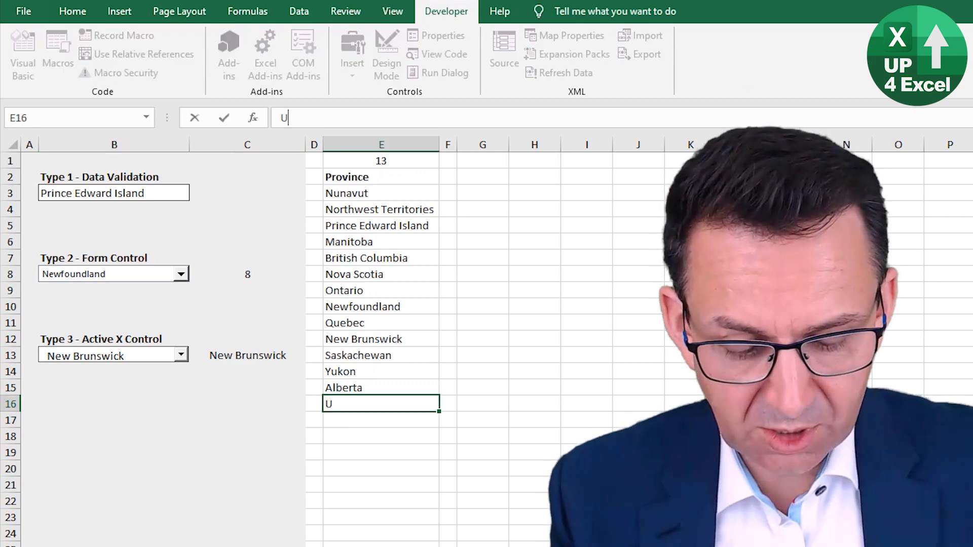
pyautogui.write('p4Excel')
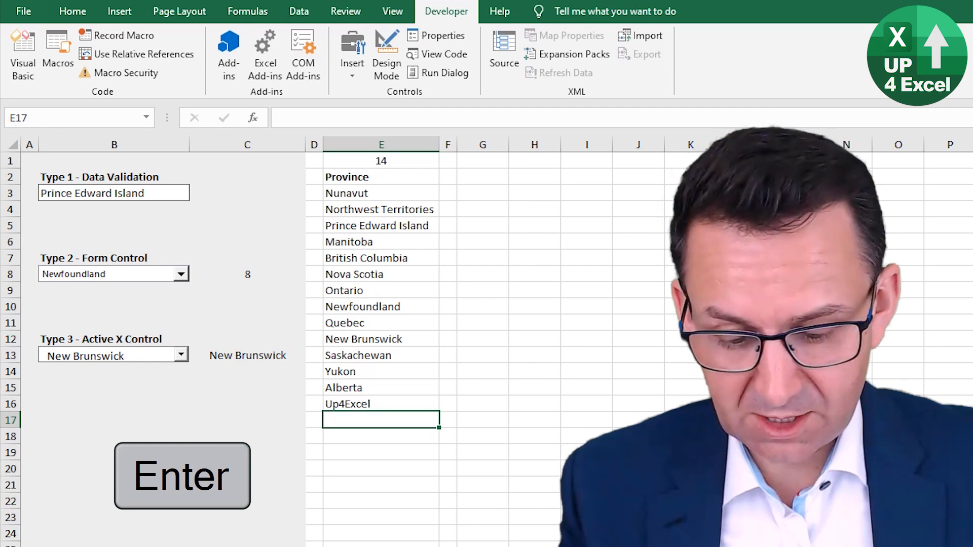
pyautogui.write('Great Tips')
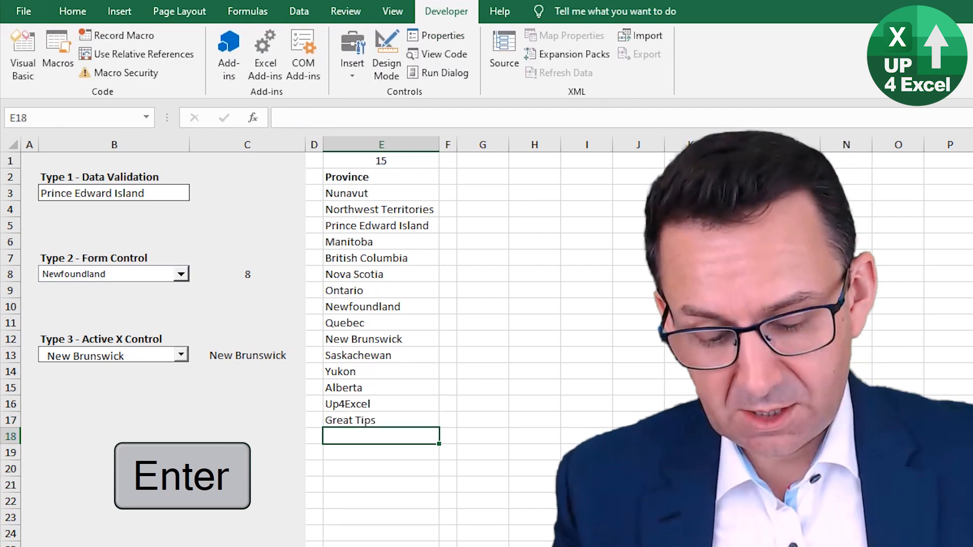
pyautogui.write('Watch Mopre')
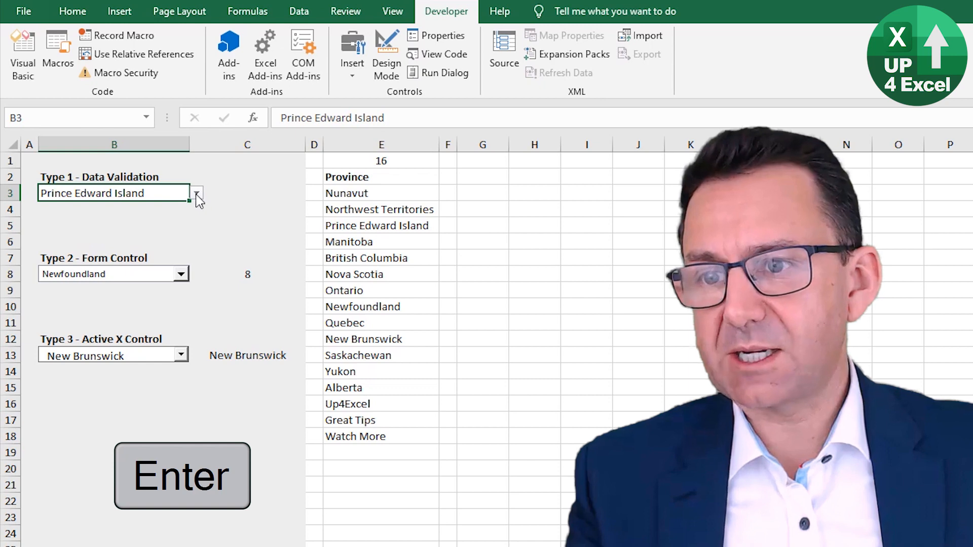
# Step: Test the B3 and form-control lists, pick Alberta in the ActiveX combo, and enter Up4Excel
pyautogui.click(196, 193)
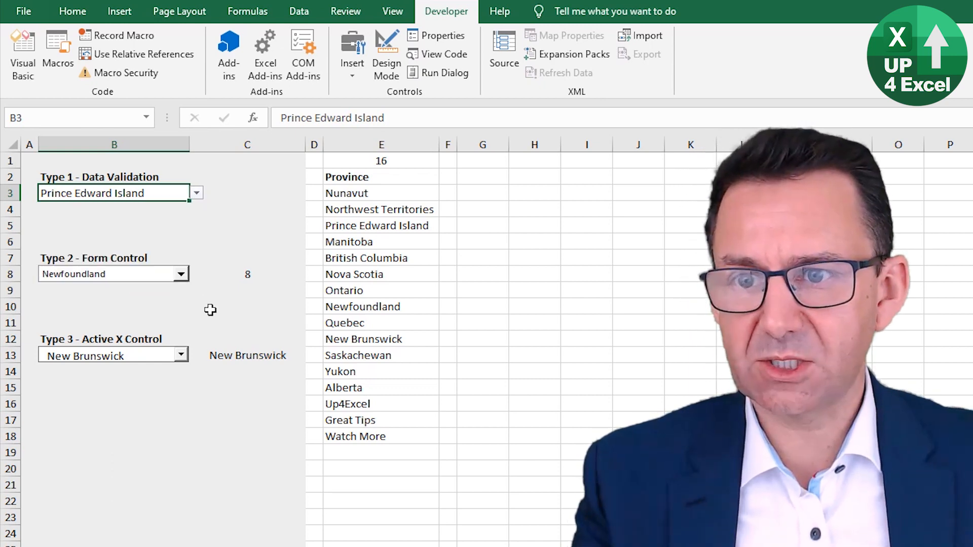
pyautogui.click(182, 274)
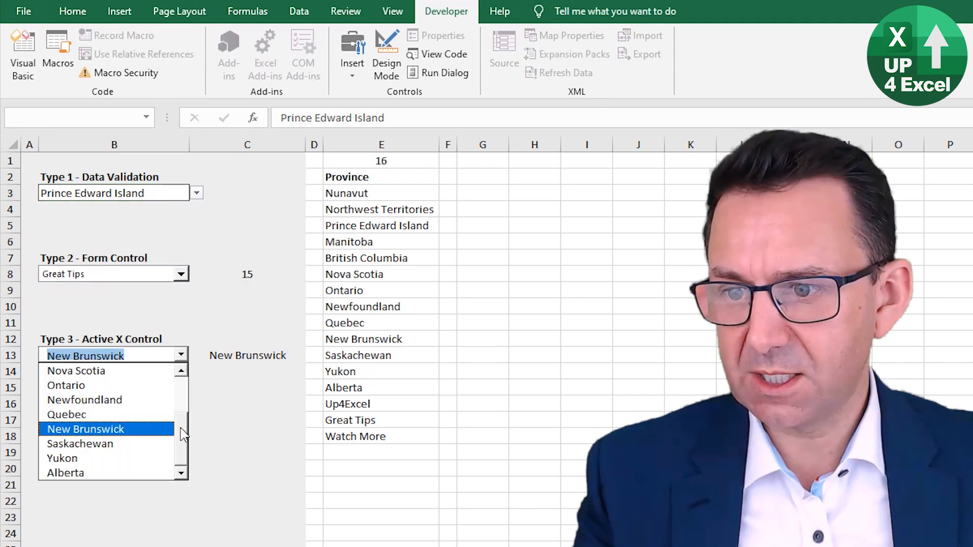
pyautogui.moveTo(62, 458)
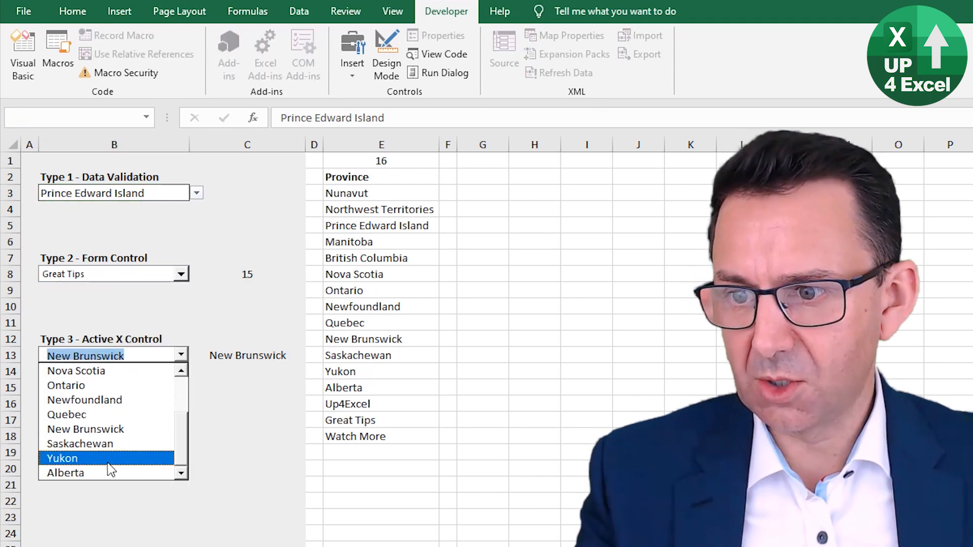
pyautogui.click(66, 473)
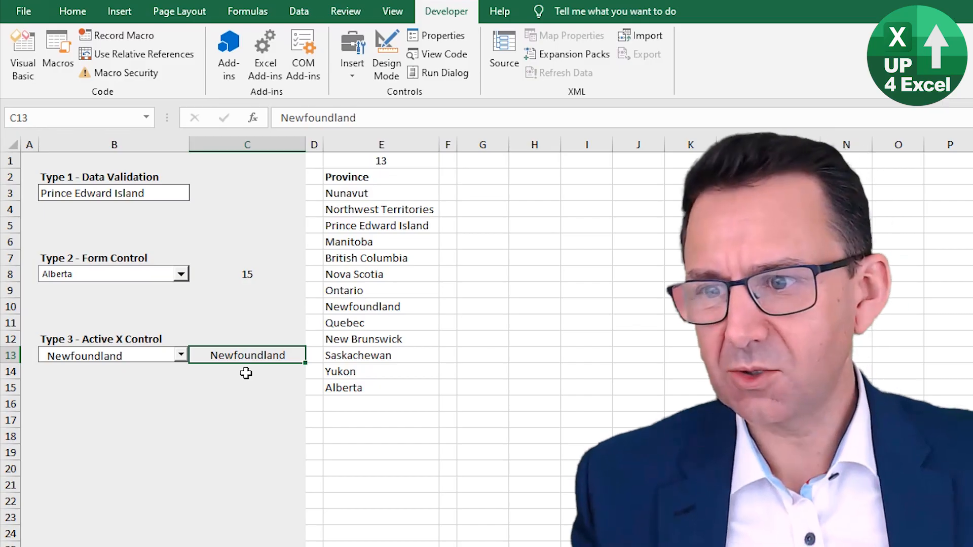
pyautogui.click(181, 355)
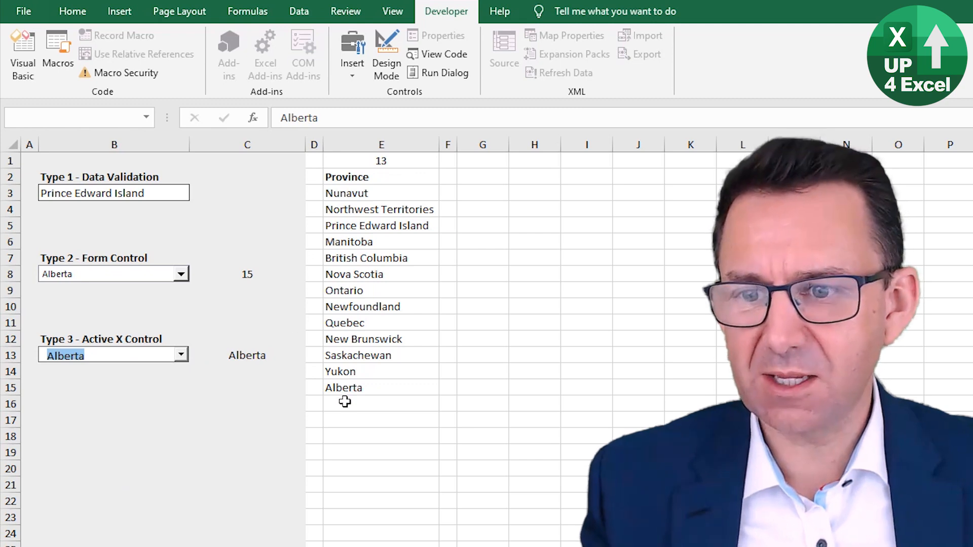
pyautogui.write('Up4Excel')
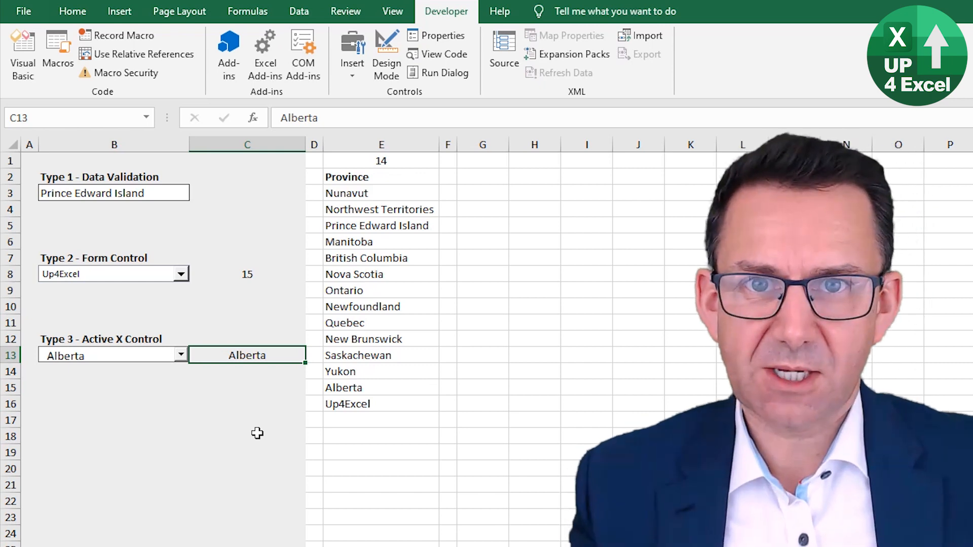
pyautogui.moveTo(293, 292)
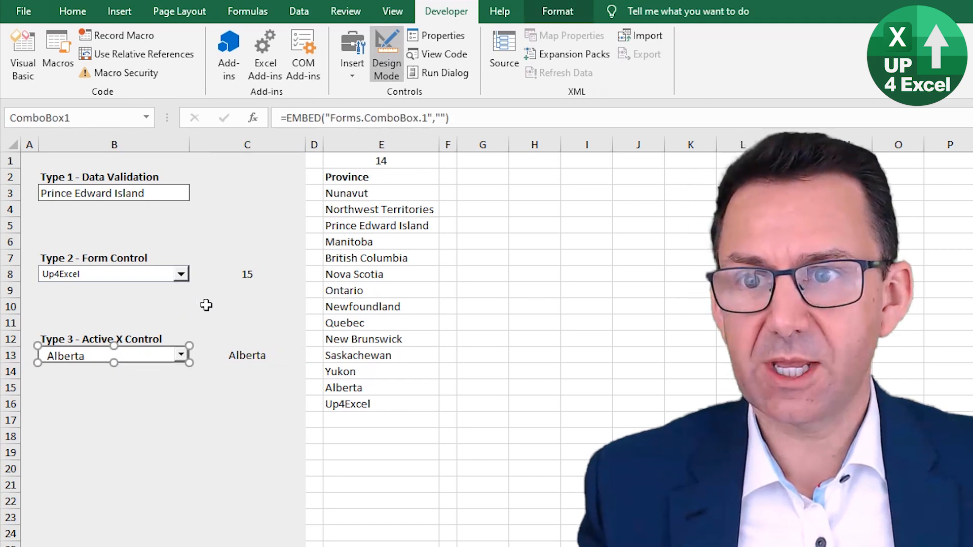
# Step: Retype nProvince as the ActiveX combo's ListFillRange and check that its list shows Up4Excel
pyautogui.click(442, 35)
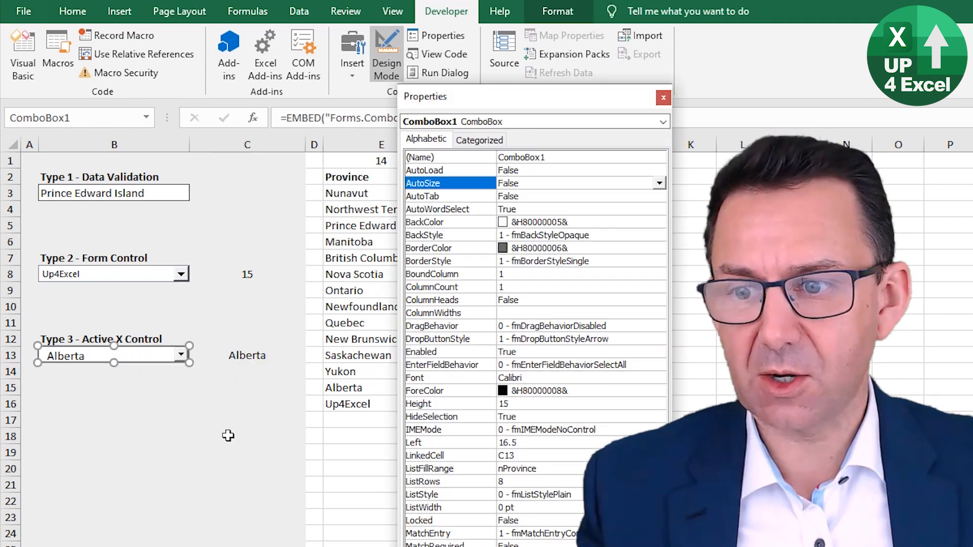
pyautogui.moveTo(551, 471)
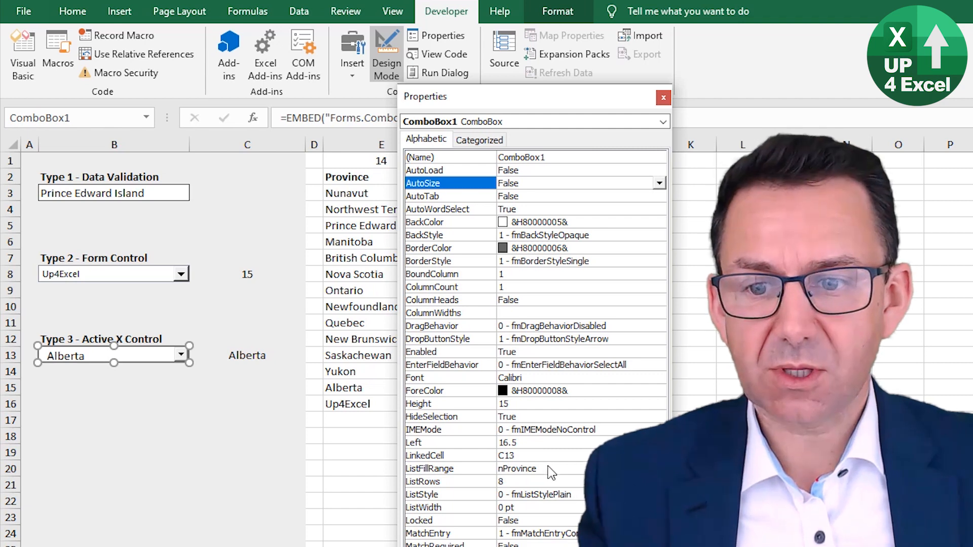
pyautogui.click(450, 468)
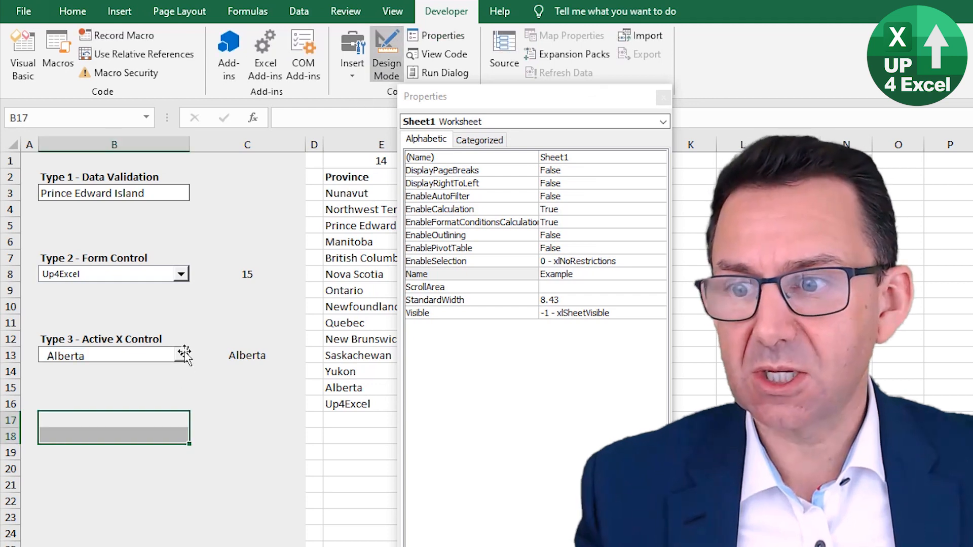
pyautogui.click(93, 355)
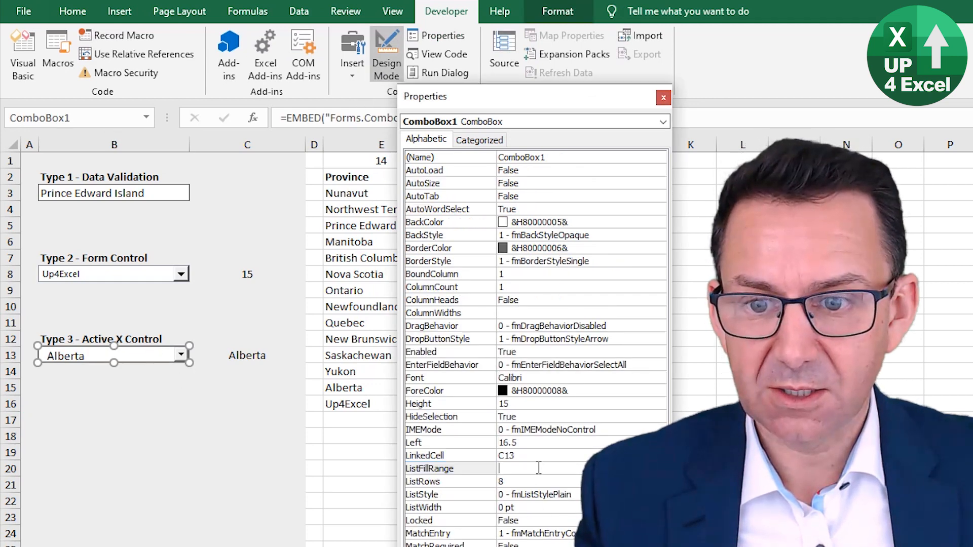
pyautogui.write('nProvi')
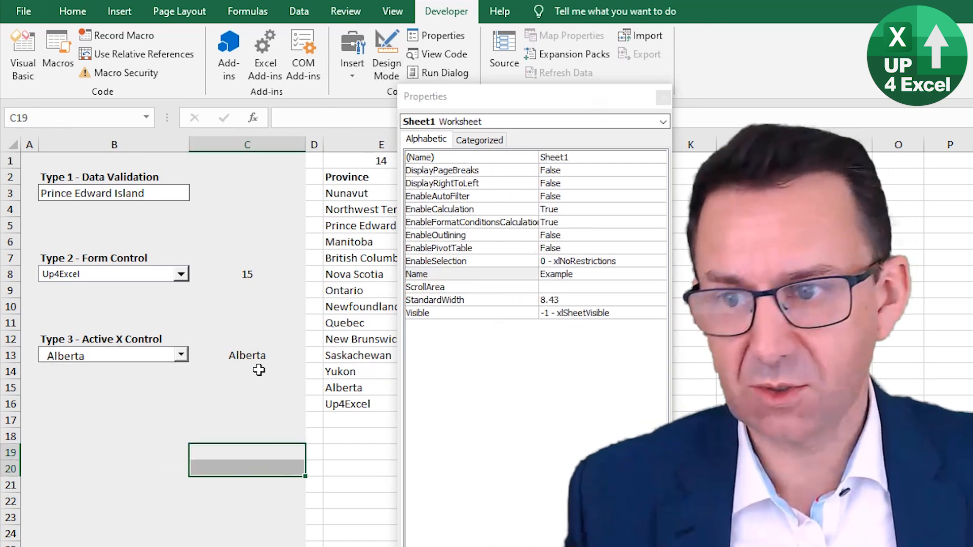
pyautogui.click(181, 355)
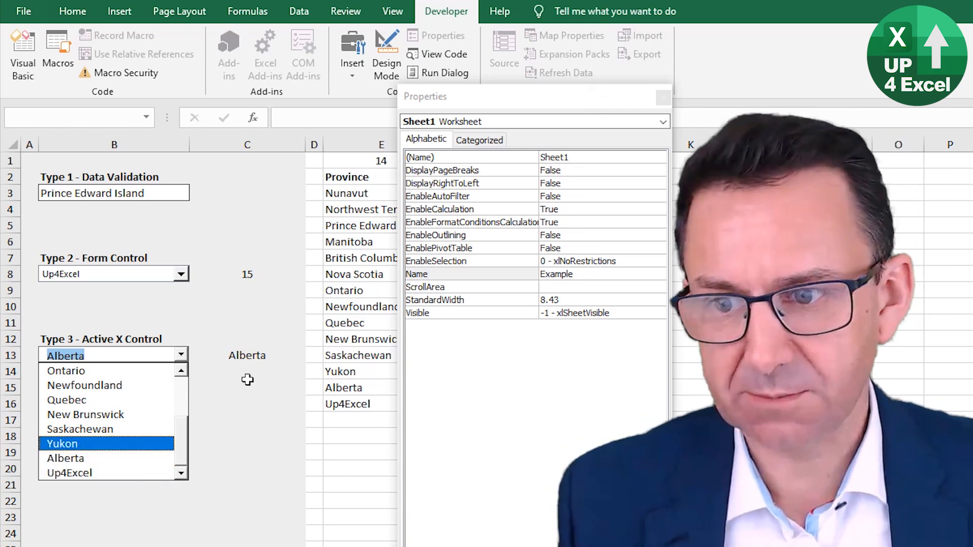
pyautogui.click(247, 370)
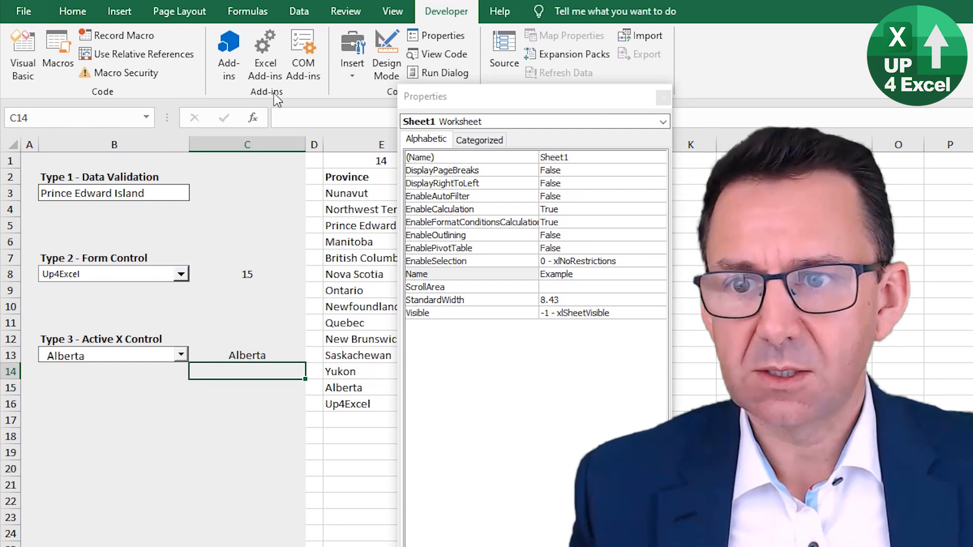
# Step: Delete nProvince from the ActiveX combo's ListFillRange and close the Properties window
pyautogui.click(114, 354)
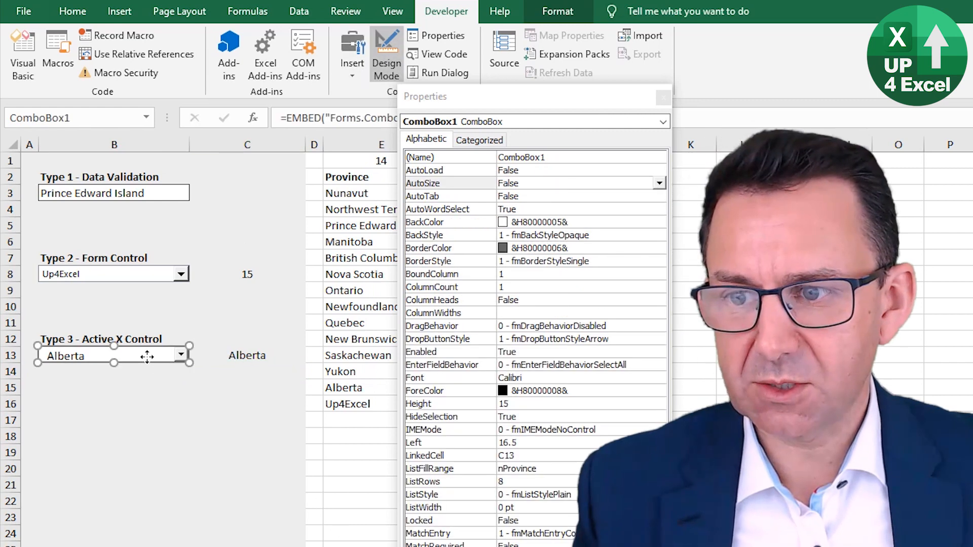
pyautogui.click(447, 469)
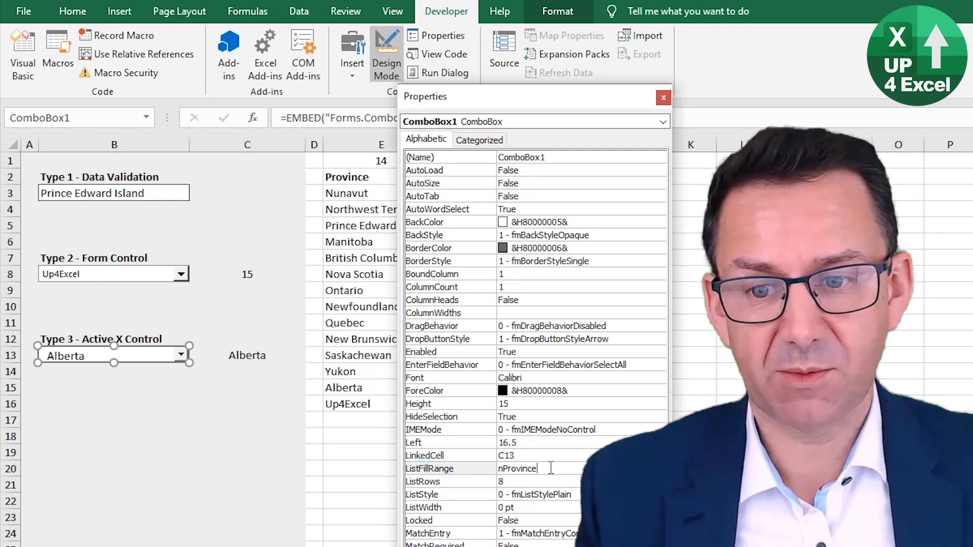
pyautogui.doubleClick(517, 469)
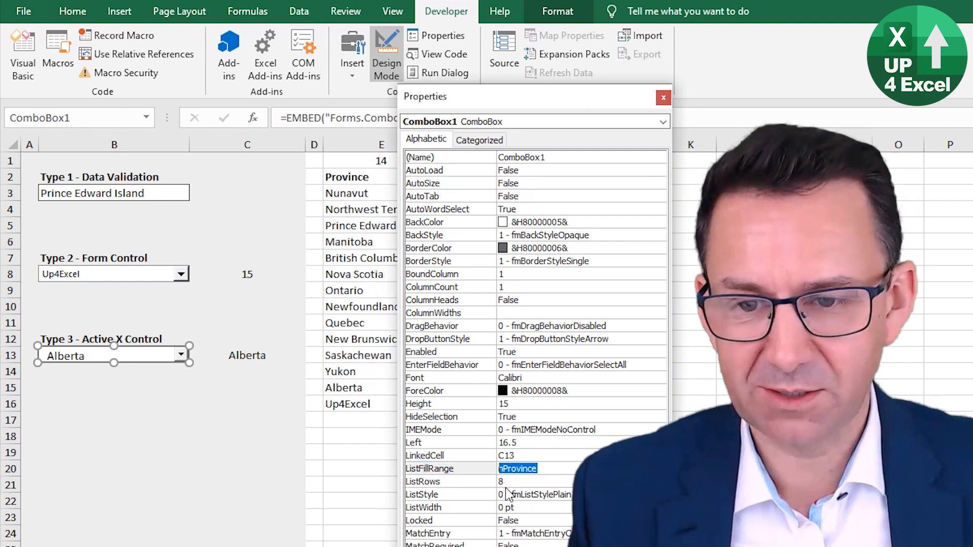
pyautogui.press('Backspace')
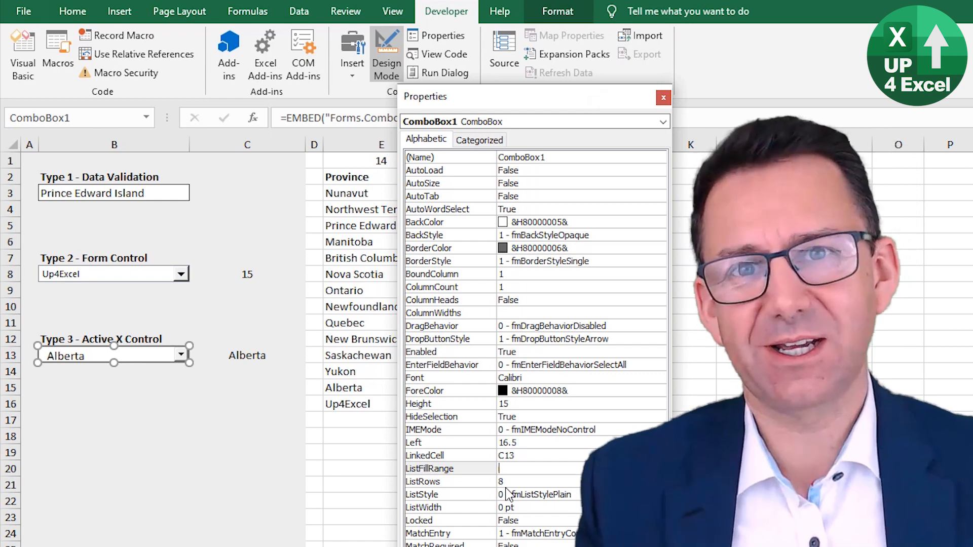
pyautogui.moveTo(269, 425)
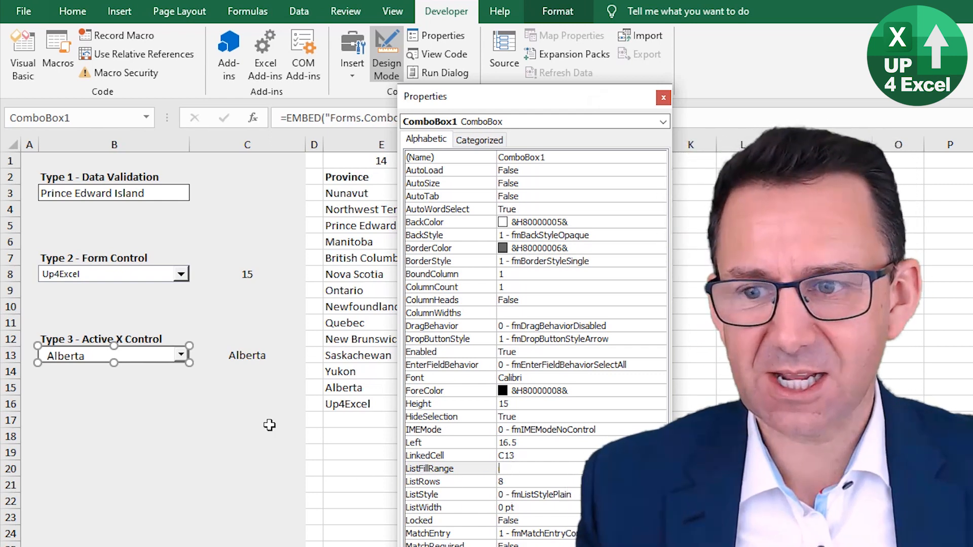
pyautogui.click(114, 403)
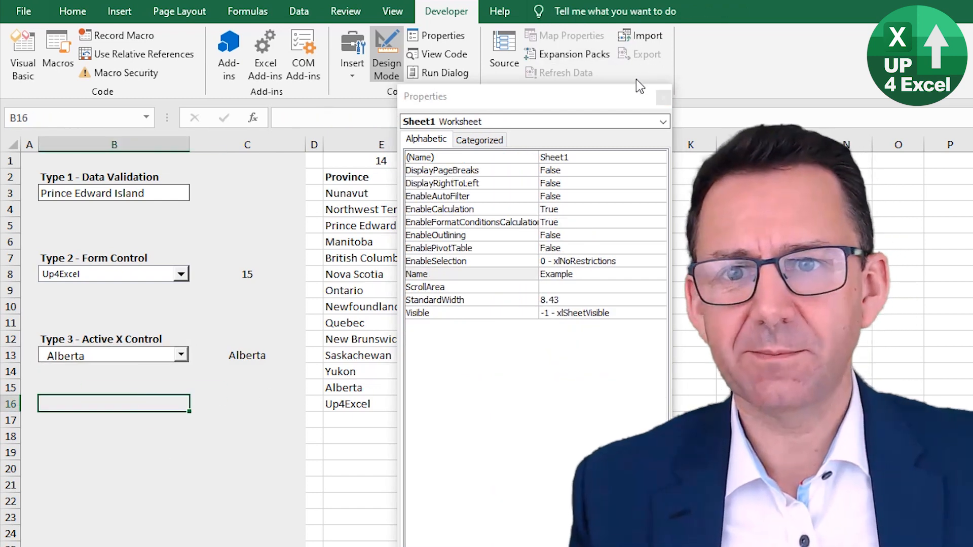
pyautogui.click(664, 96)
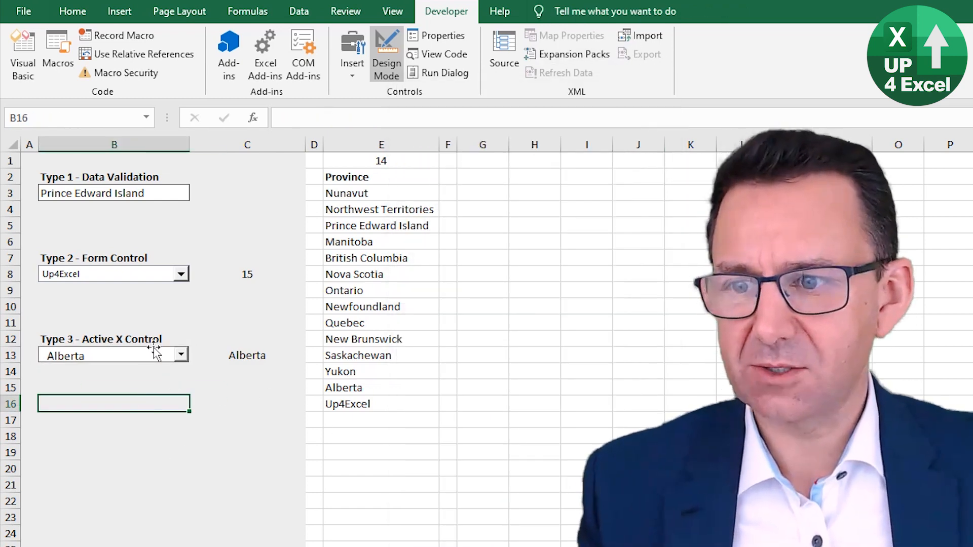
# Step: Add a ComboBox1_DropButtonClick procedure setting Sheet1.ComboBox1.List to Range('nProvince').Value
pyautogui.rightClick(94, 355)
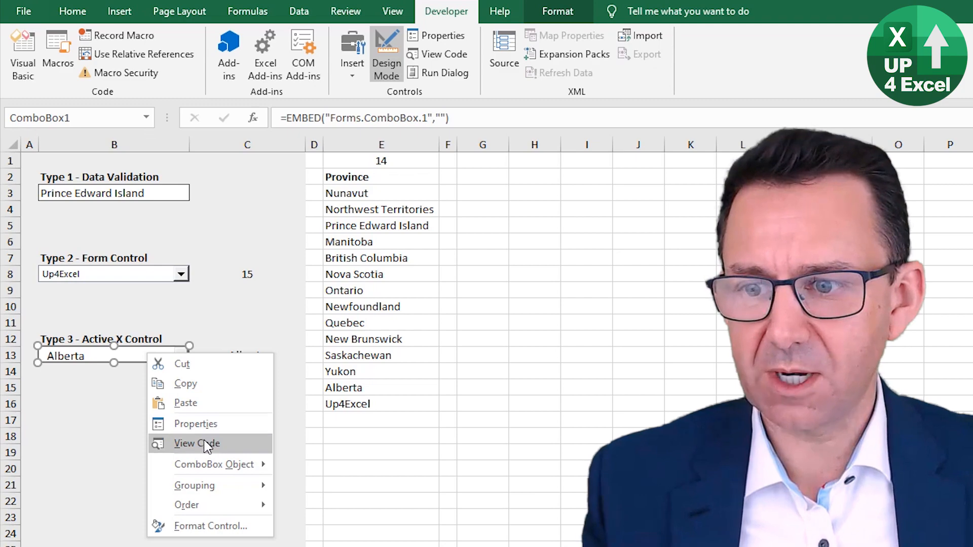
pyautogui.click(196, 443)
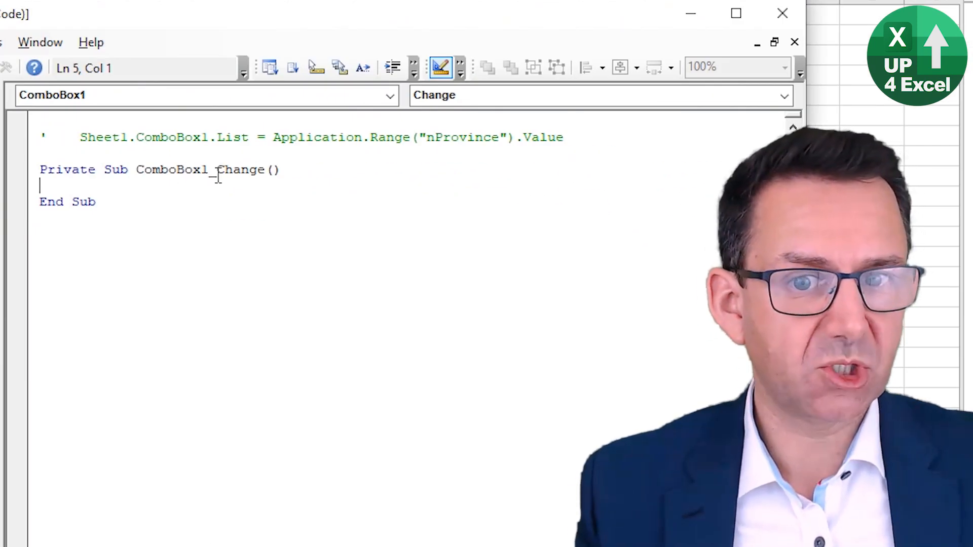
pyautogui.click(783, 95)
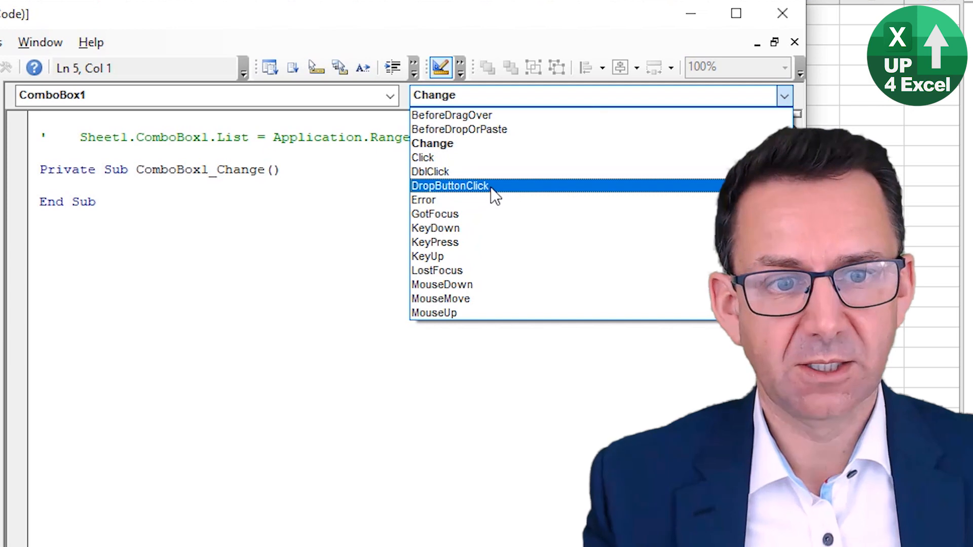
pyautogui.click(449, 185)
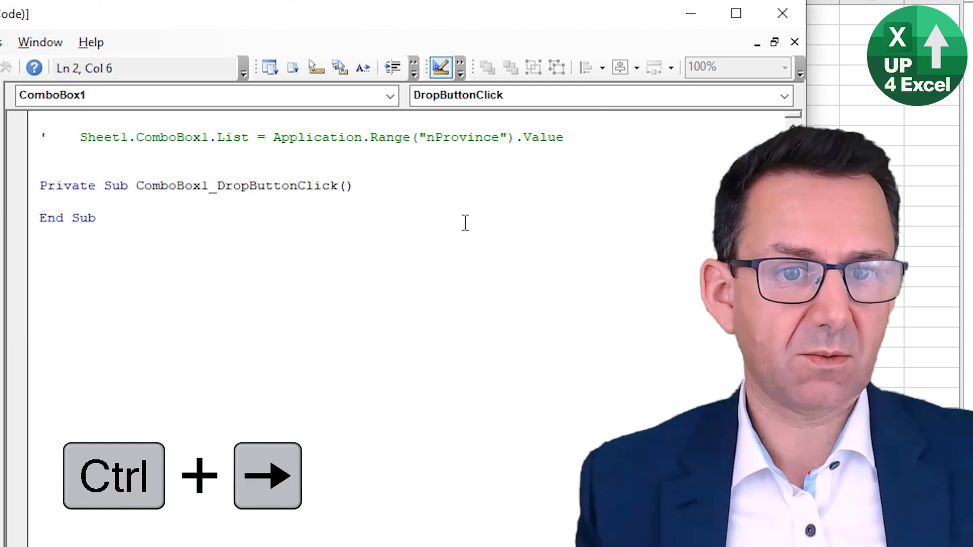
pyautogui.press('ctrl+shift+Left')
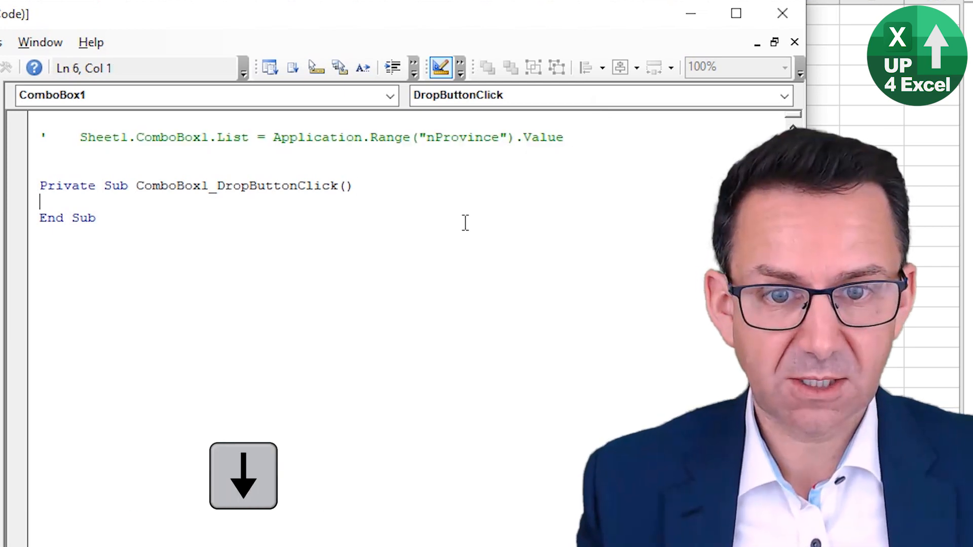
pyautogui.press('ctrl+v')
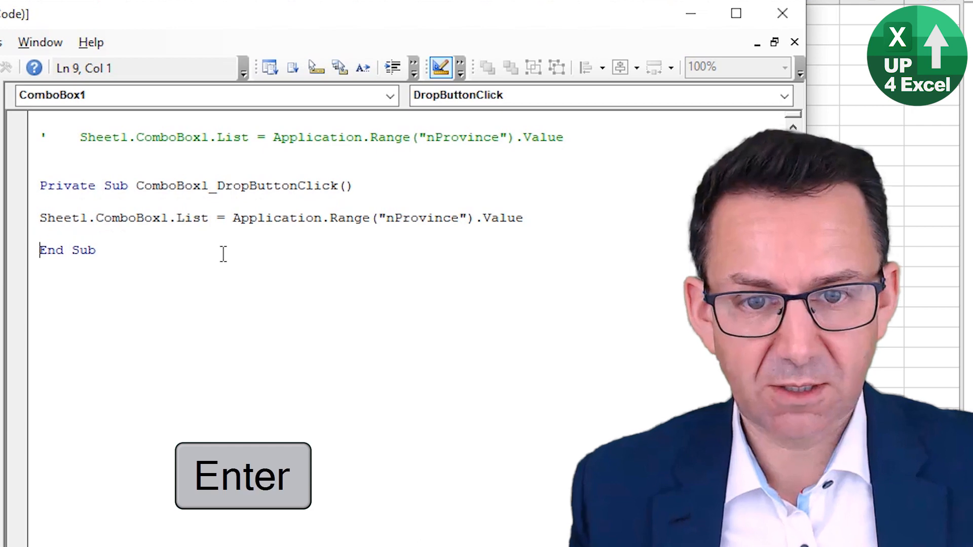
pyautogui.press('Tab')
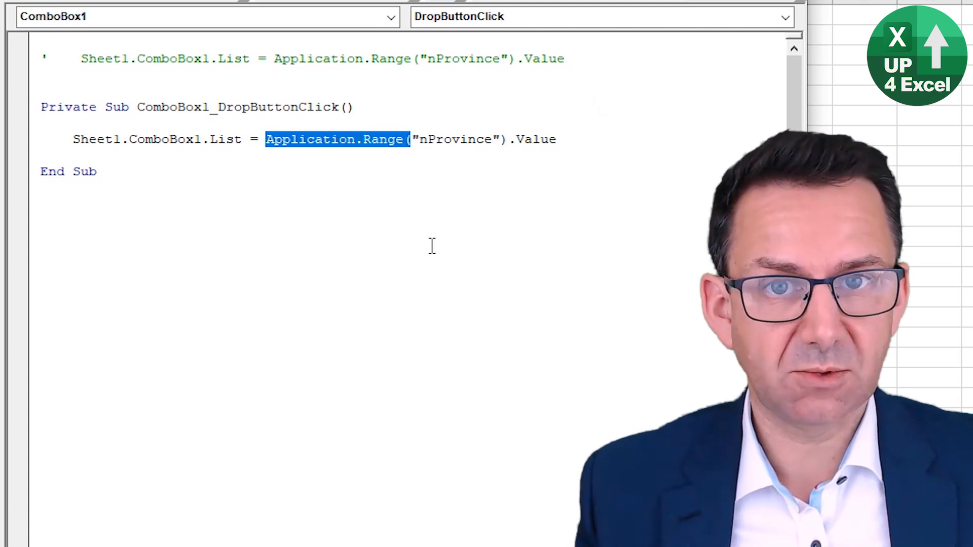
pyautogui.click(380, 139)
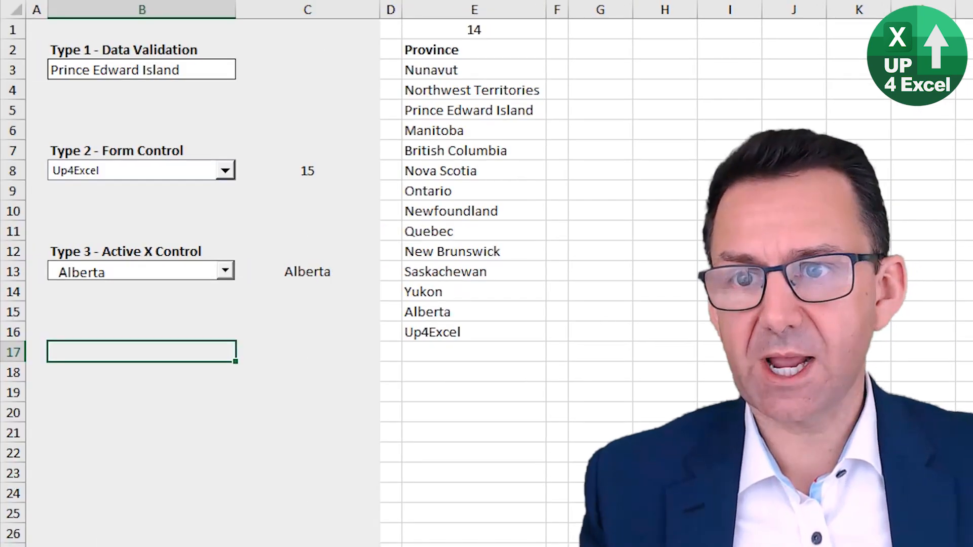
# Step: Pick Up4Excel in the ActiveX combo, retype Up4Excel in E16, and confirm the combo lists it
pyautogui.click(225, 271)
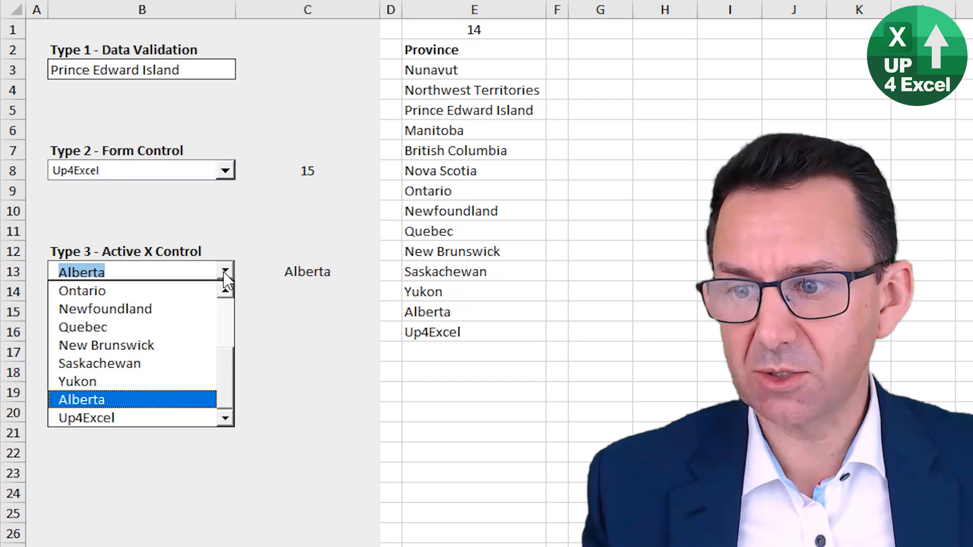
pyautogui.click(86, 418)
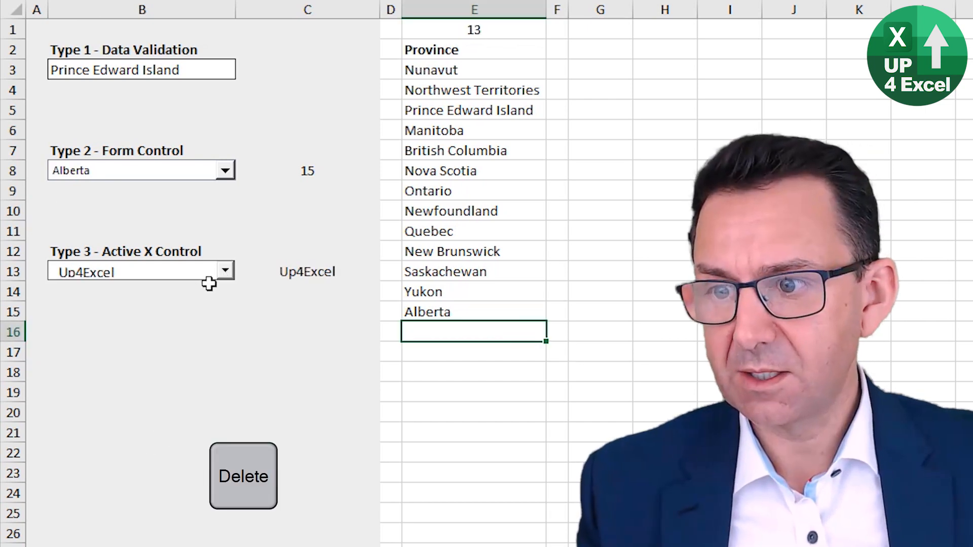
pyautogui.click(225, 272)
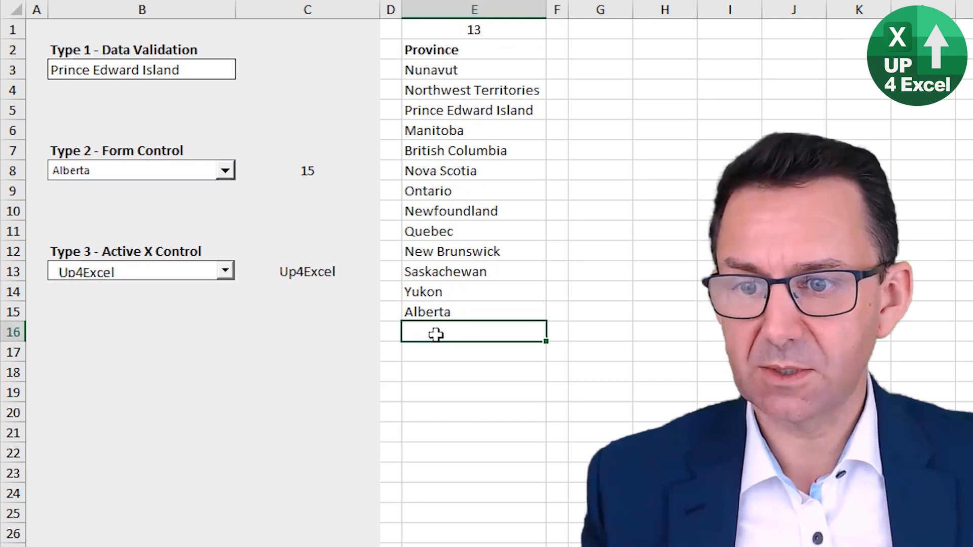
pyautogui.write('Up4Excel')
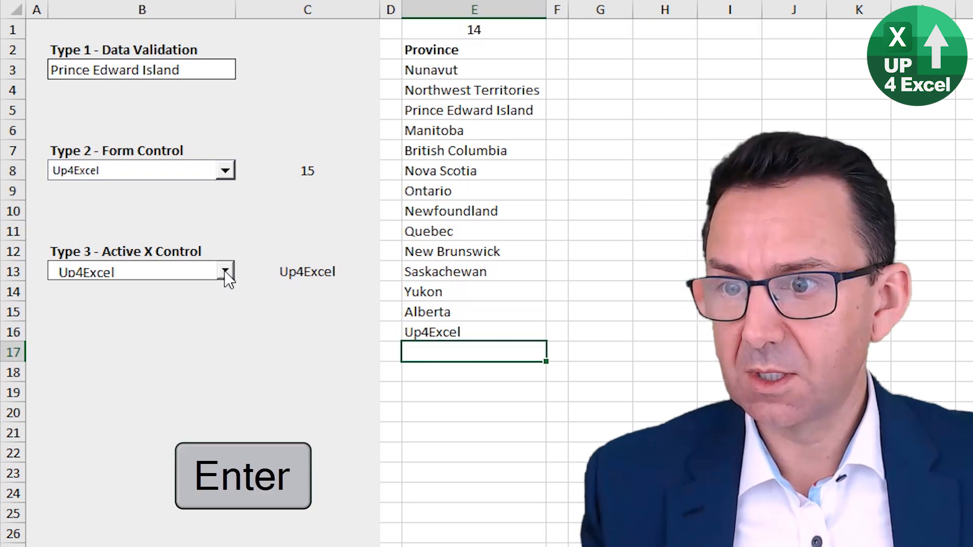
pyautogui.click(224, 272)
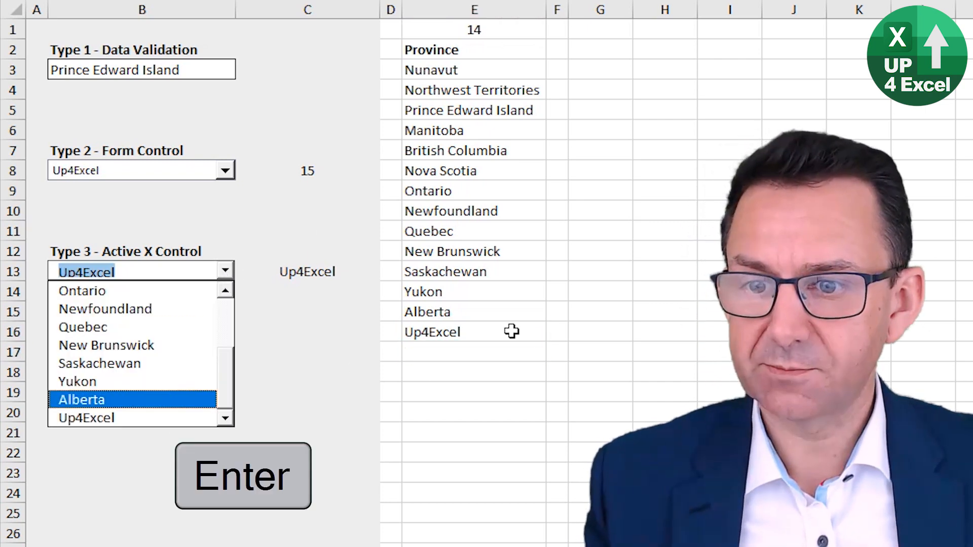